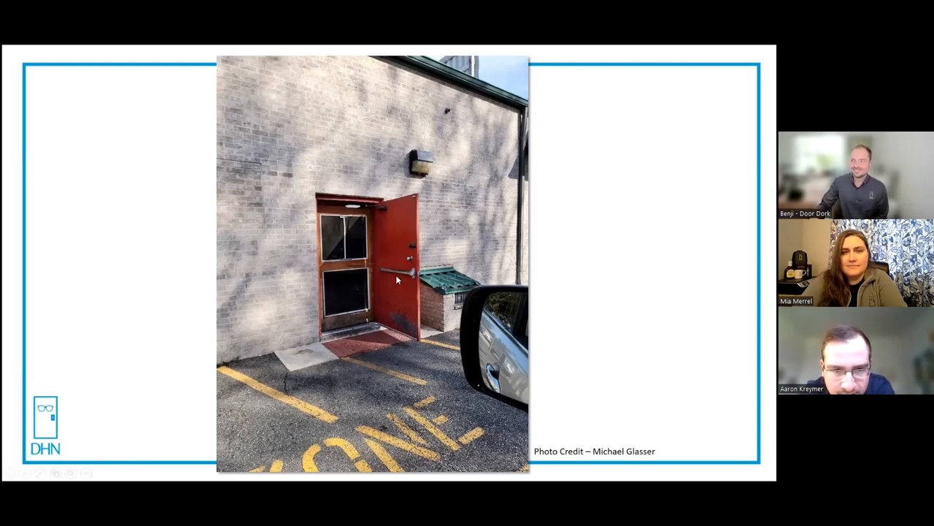
{"action": "mouse_move", "coordinate": [408, 261]}
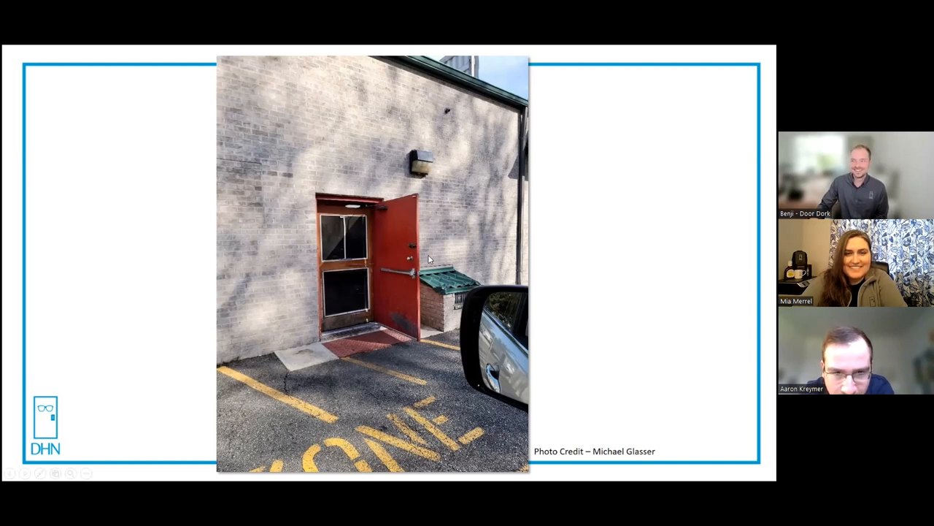
{"action": "mouse_move", "coordinate": [409, 264]}
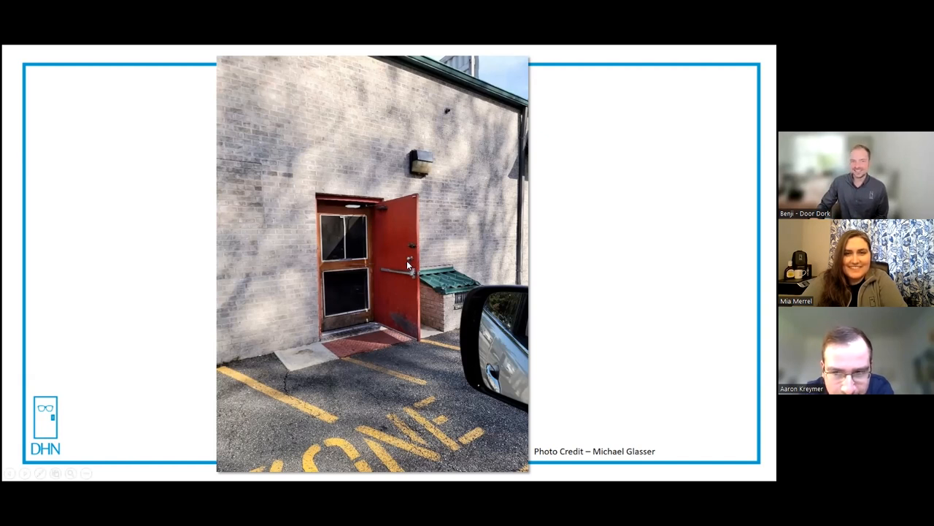
{"action": "mouse_move", "coordinate": [390, 278]}
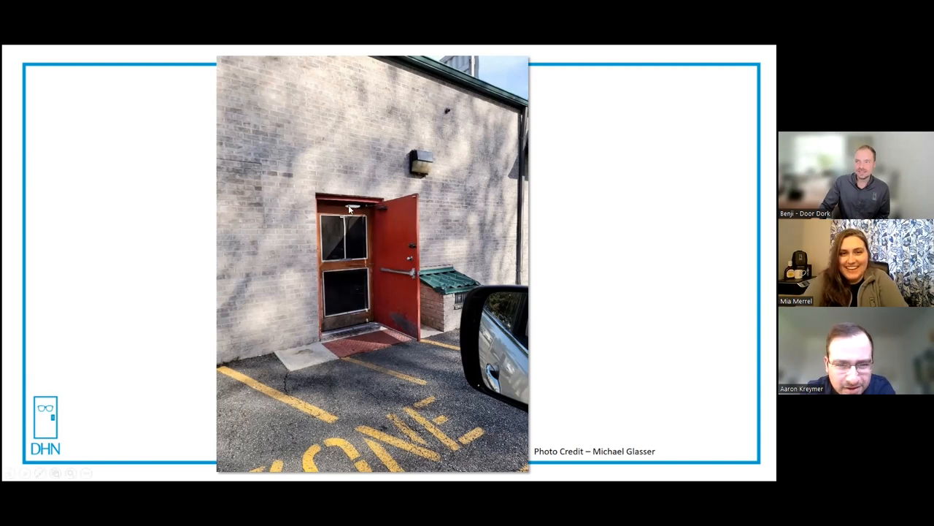
{"action": "mouse_move", "coordinate": [337, 214]}
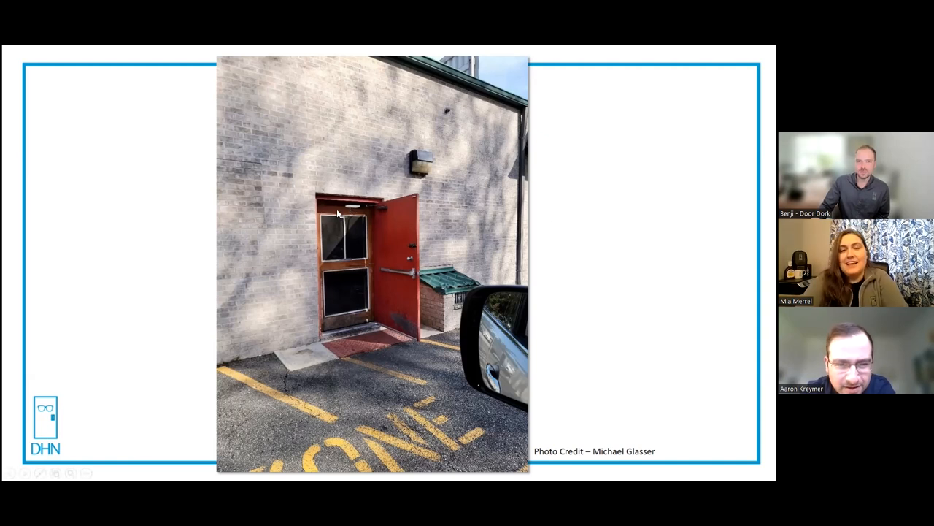
{"action": "mouse_move", "coordinate": [344, 277]}
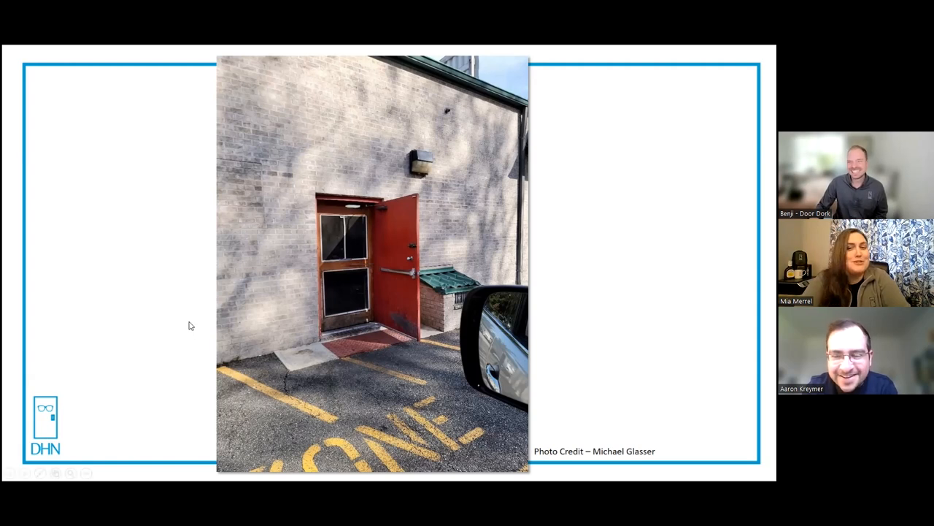
{"action": "mouse_move", "coordinate": [156, 326]}
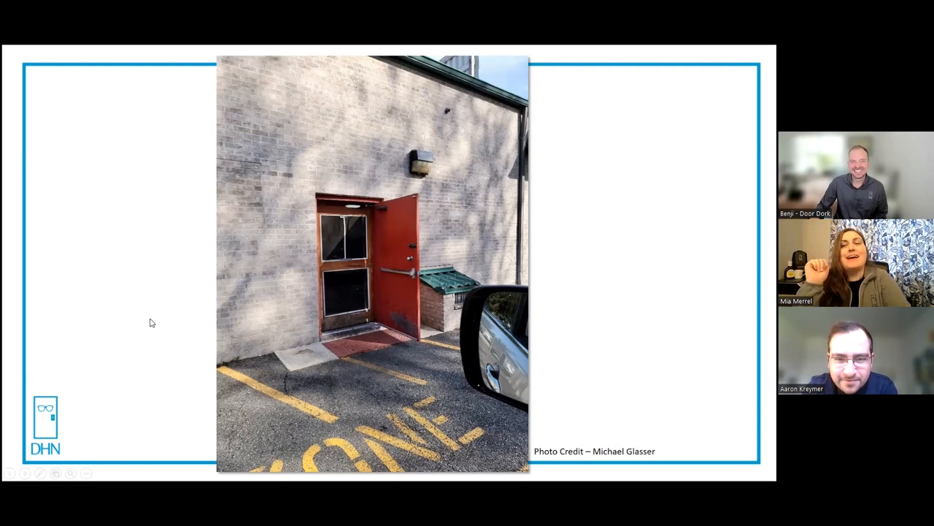
{"action": "mouse_move", "coordinate": [191, 294]}
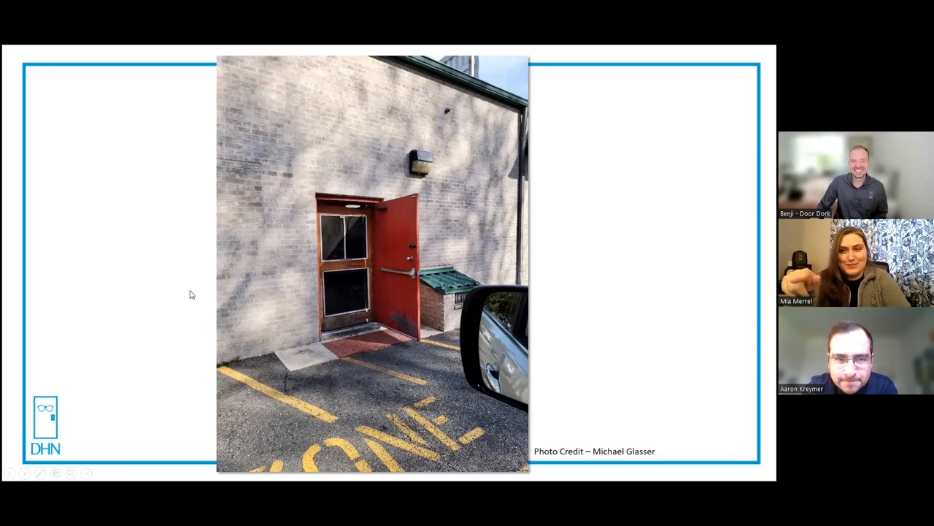
{"action": "mouse_move", "coordinate": [390, 327]}
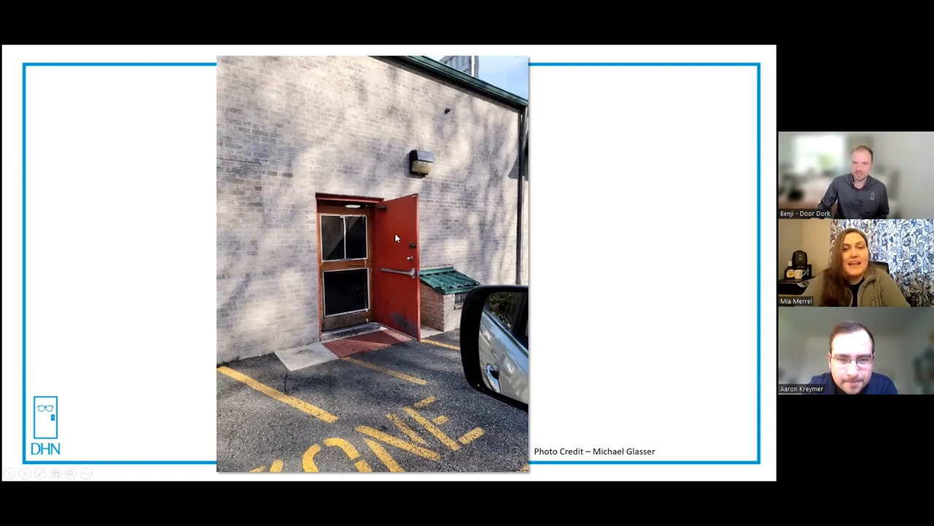
{"action": "mouse_move", "coordinate": [371, 263]}
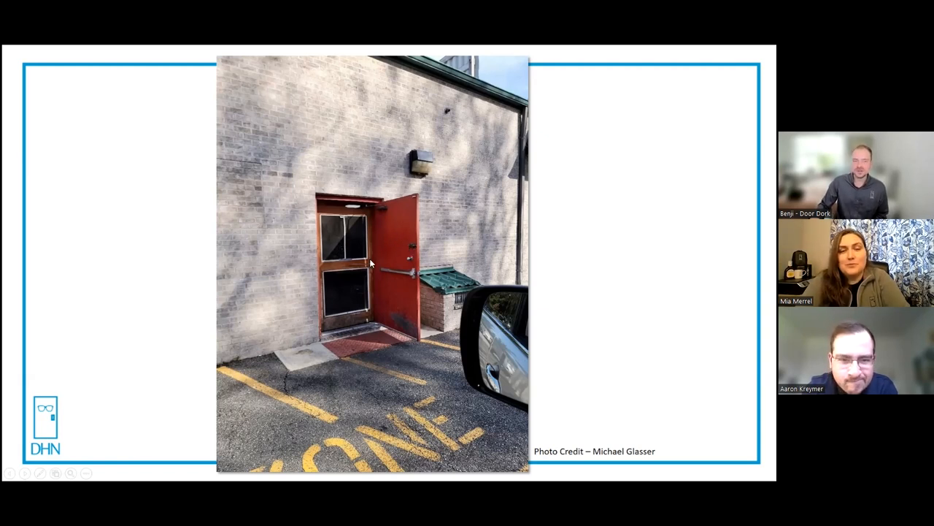
{"action": "mouse_move", "coordinate": [406, 261]}
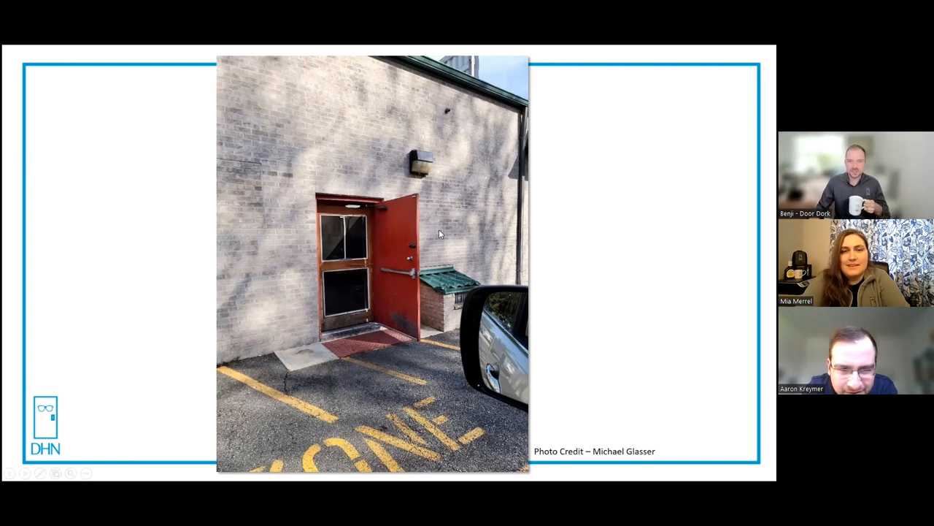
{"action": "mouse_move", "coordinate": [347, 266]}
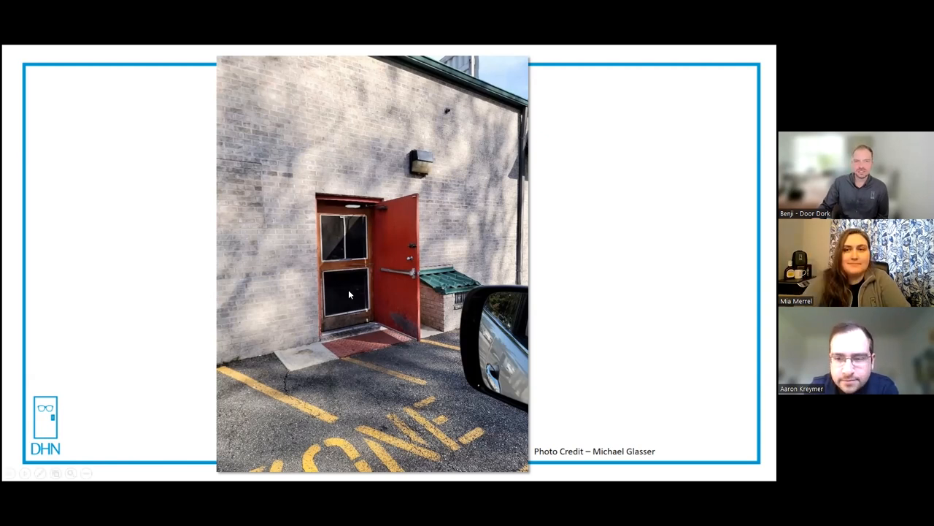
{"action": "mouse_move", "coordinate": [284, 262]}
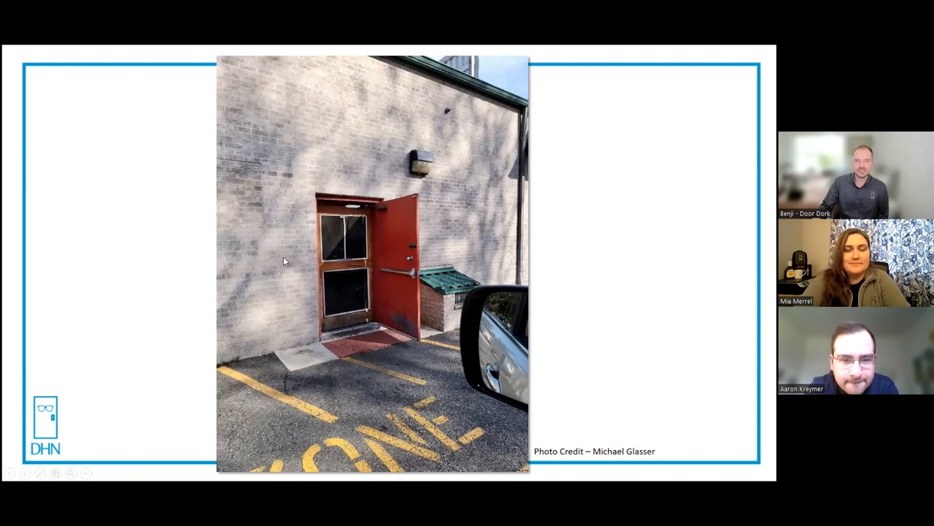
{"action": "mouse_move", "coordinate": [303, 216]}
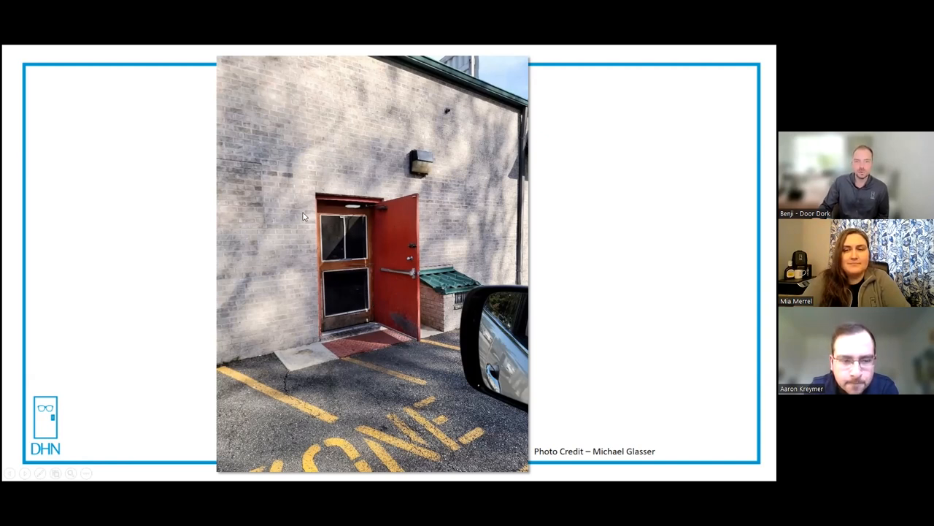
{"action": "mouse_move", "coordinate": [336, 244]}
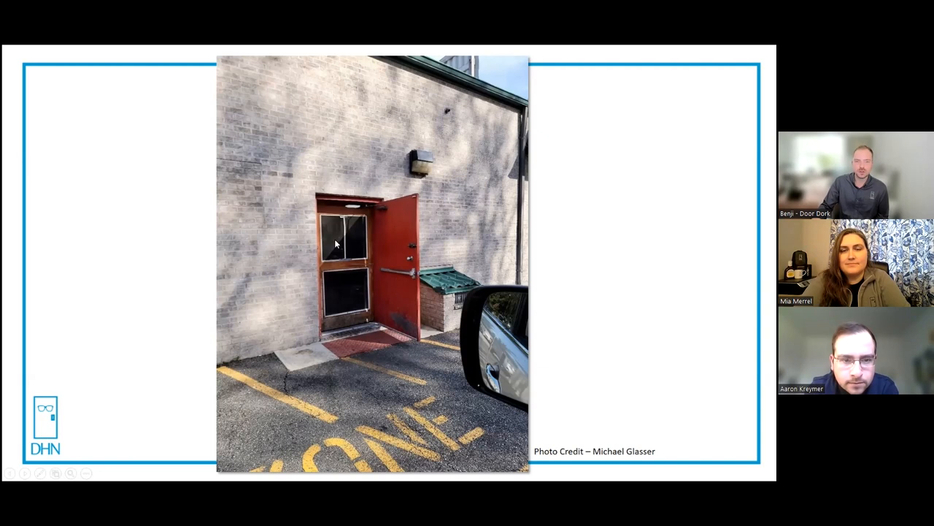
{"action": "mouse_move", "coordinate": [280, 281]}
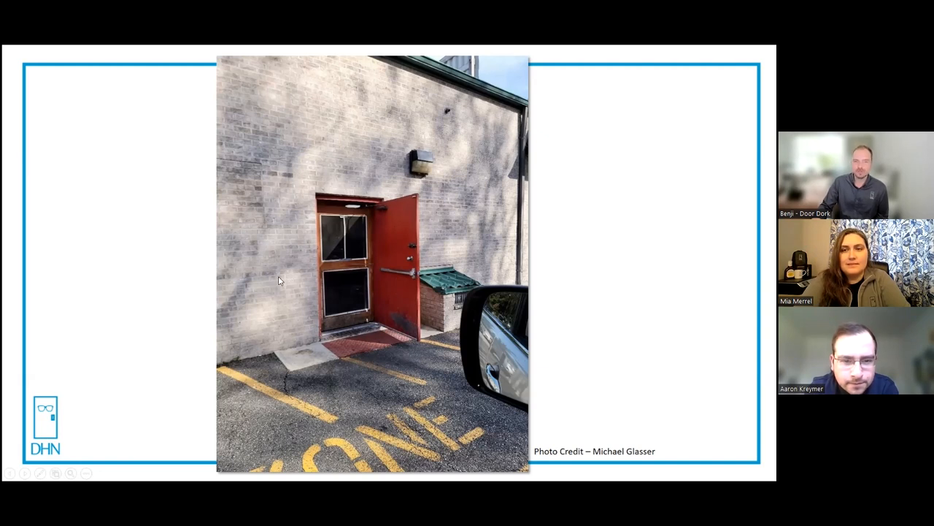
{"action": "mouse_move", "coordinate": [281, 276]}
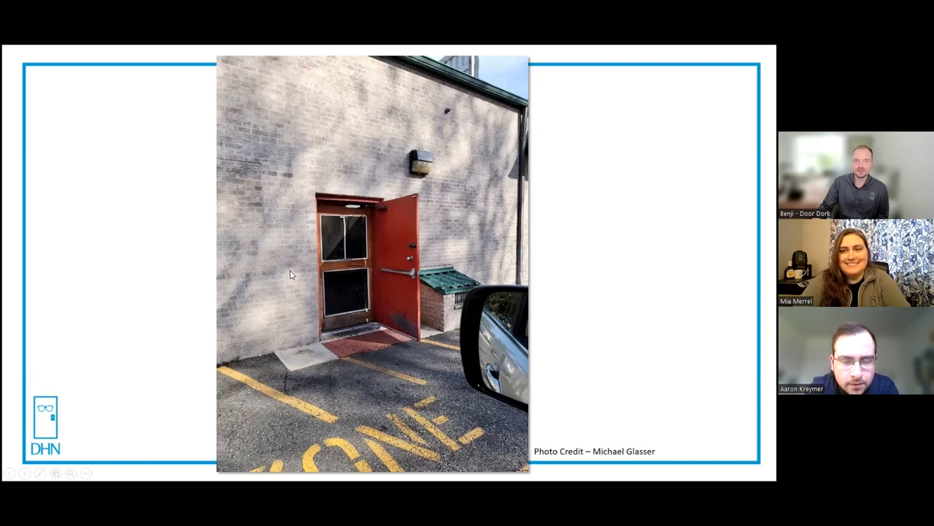
{"action": "mouse_move", "coordinate": [297, 285]}
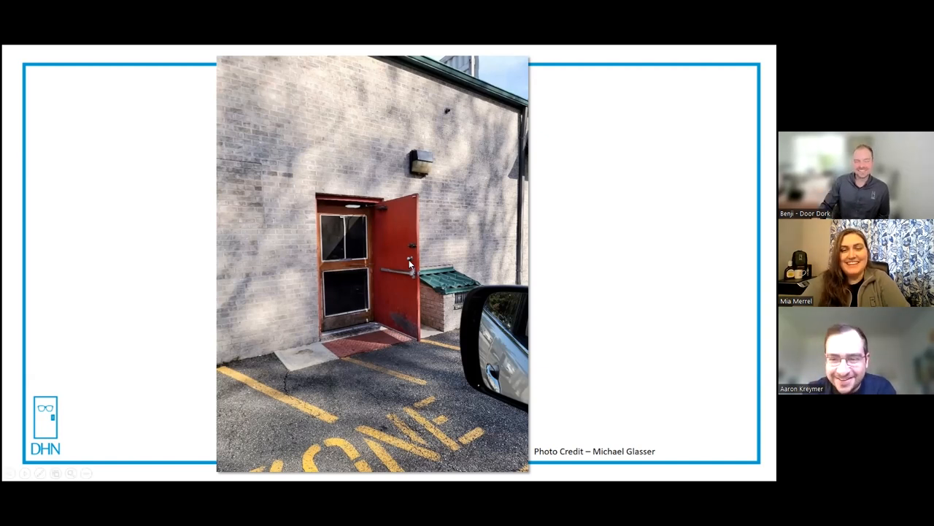
{"action": "mouse_move", "coordinate": [385, 338]}
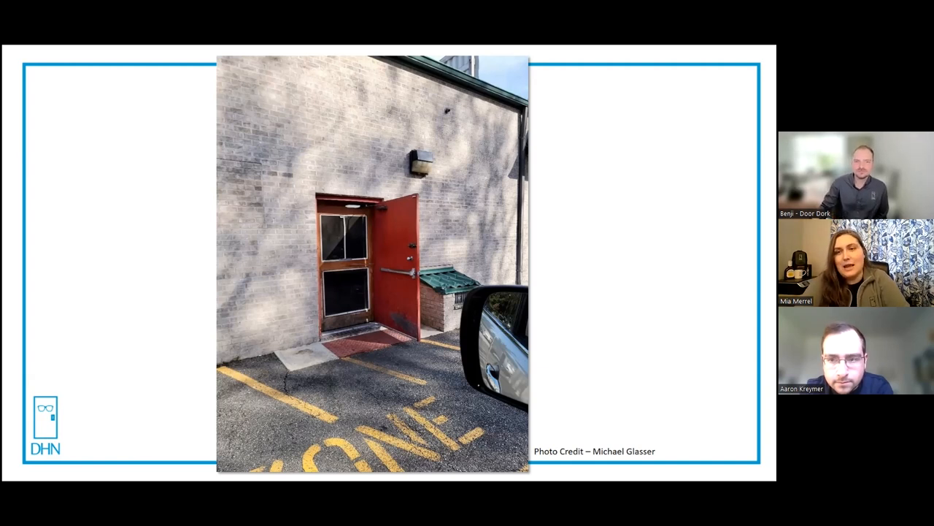
{"action": "mouse_move", "coordinate": [401, 285]}
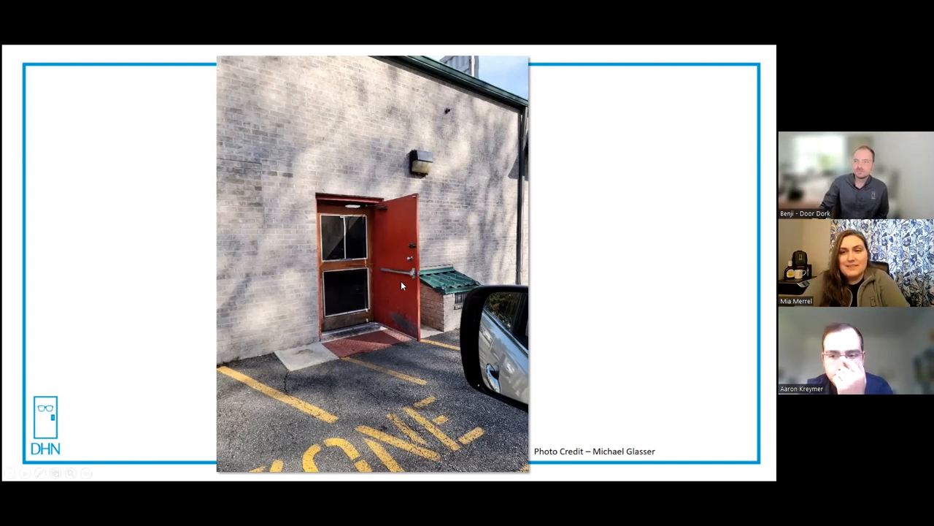
{"action": "mouse_move", "coordinate": [410, 243]}
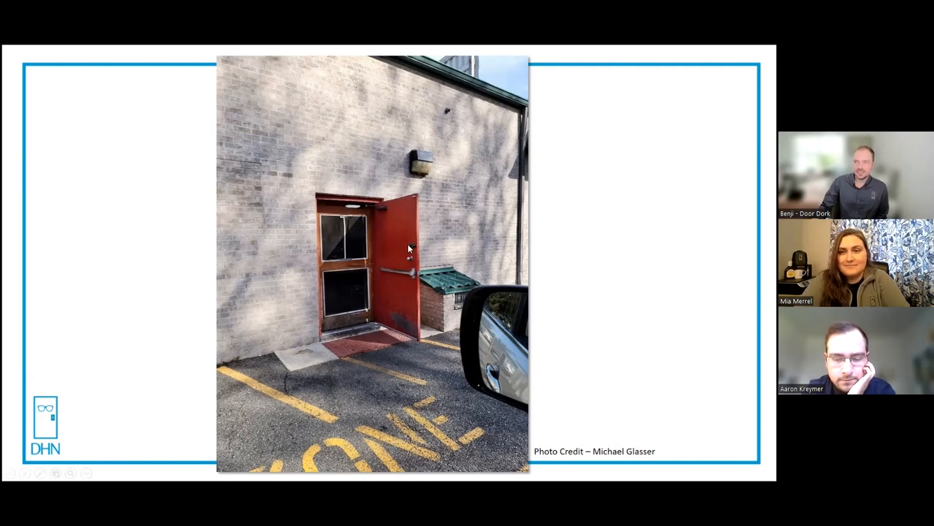
{"action": "mouse_move", "coordinate": [396, 264]}
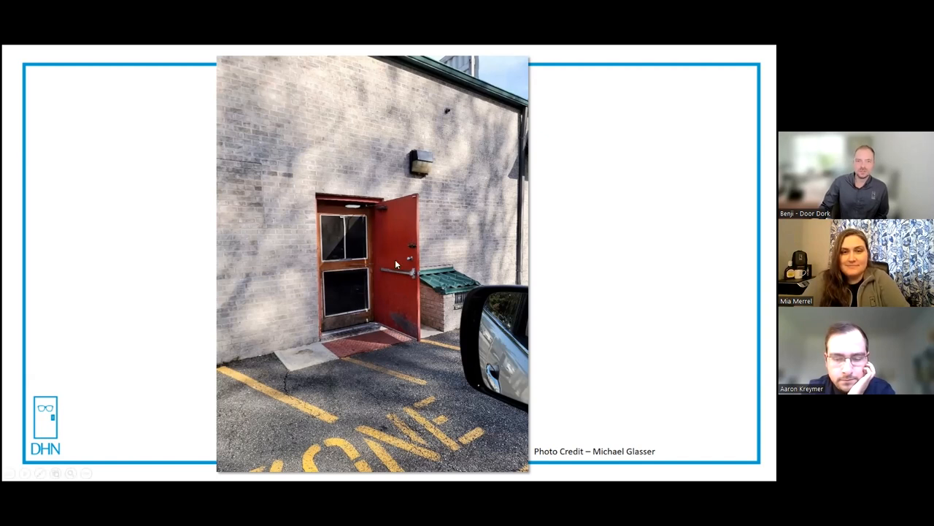
{"action": "mouse_move", "coordinate": [385, 242]}
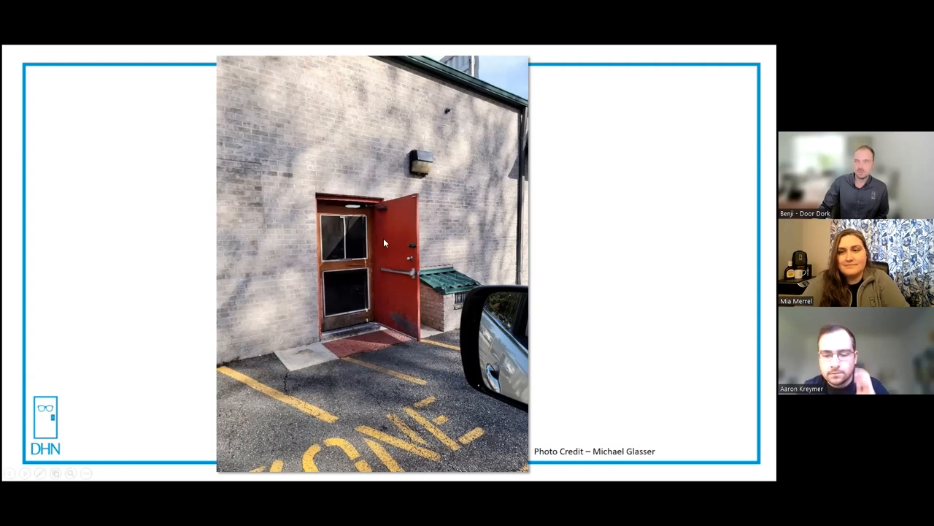
{"action": "mouse_move", "coordinate": [369, 237]}
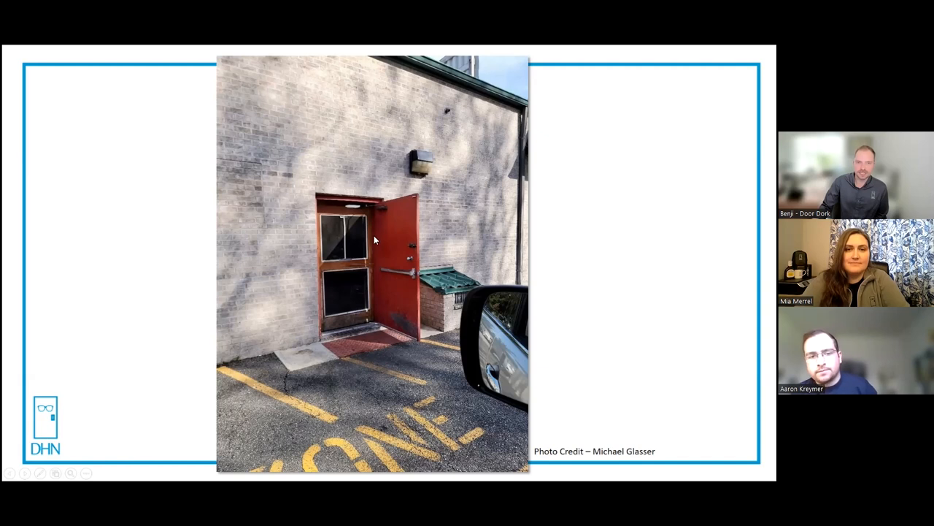
{"action": "mouse_move", "coordinate": [374, 239]}
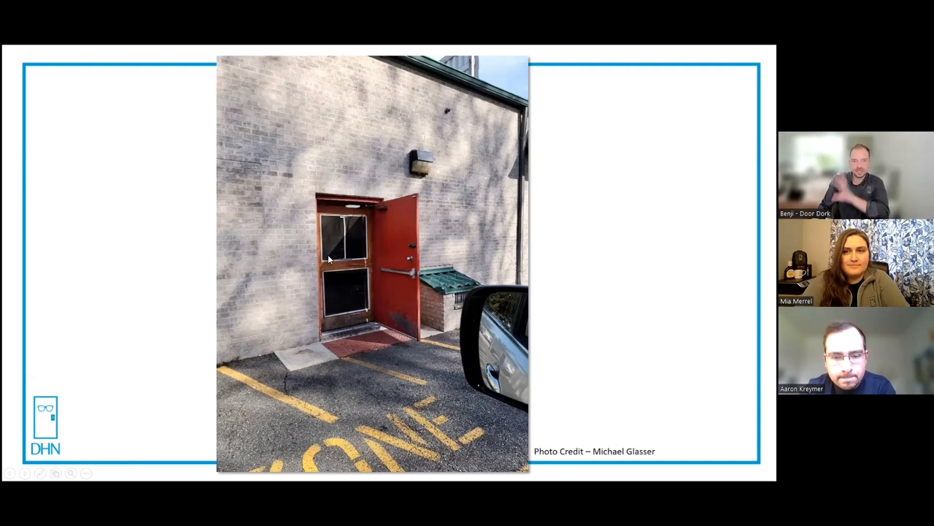
{"action": "mouse_move", "coordinate": [358, 263]}
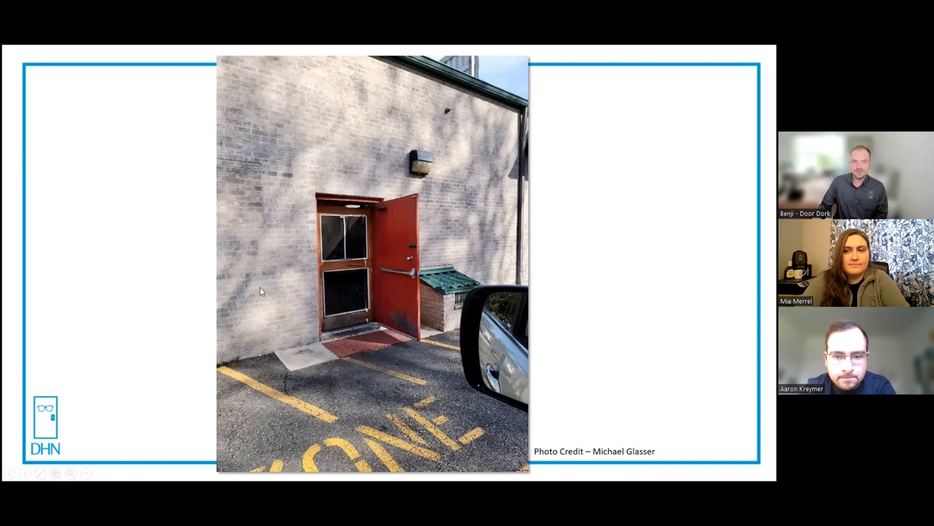
{"action": "mouse_move", "coordinate": [174, 216]}
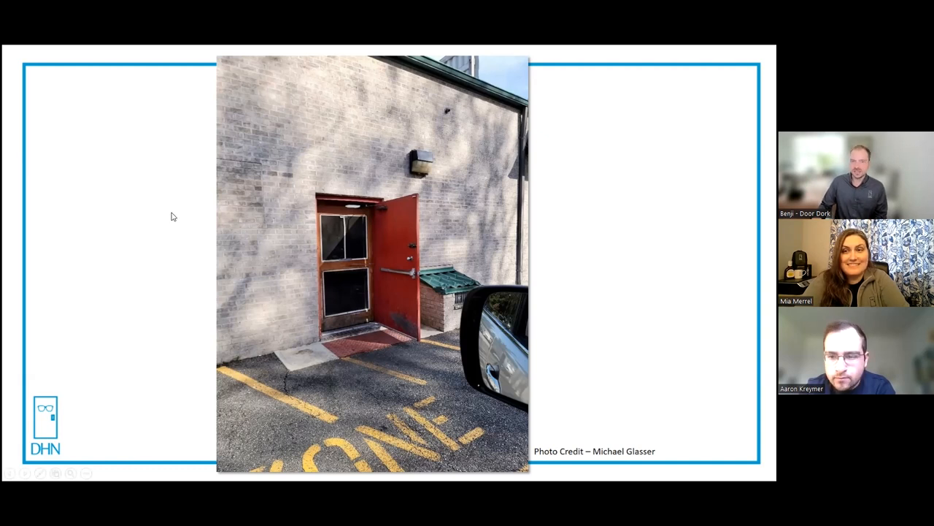
{"action": "mouse_move", "coordinate": [171, 225]}
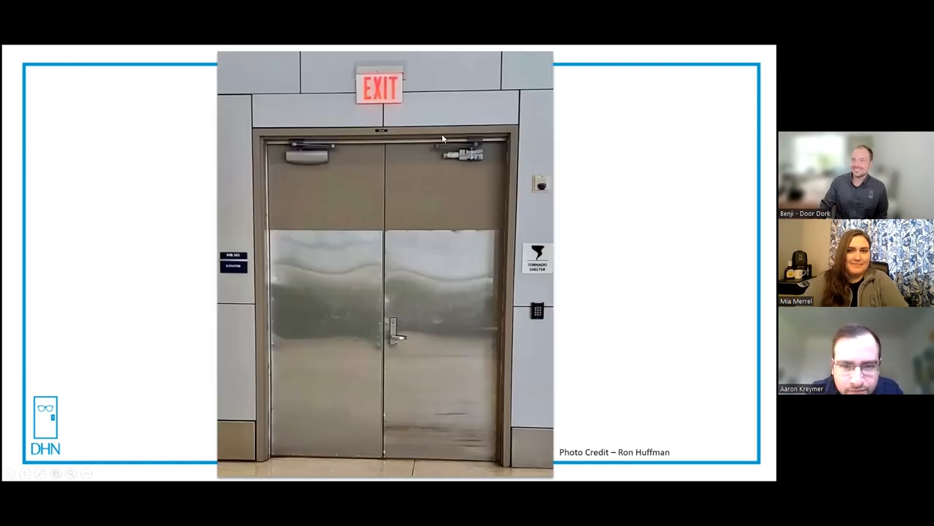
{"action": "mouse_move", "coordinate": [459, 169]}
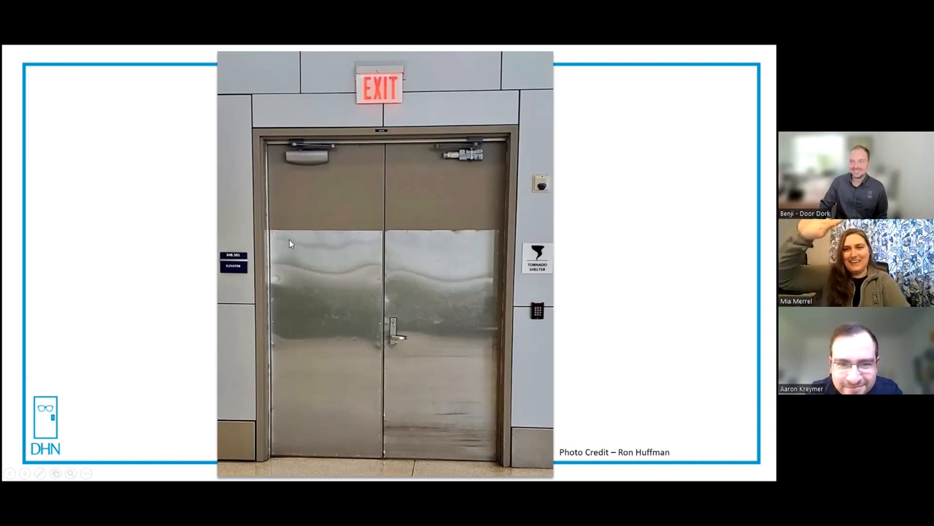
{"action": "mouse_move", "coordinate": [428, 420]}
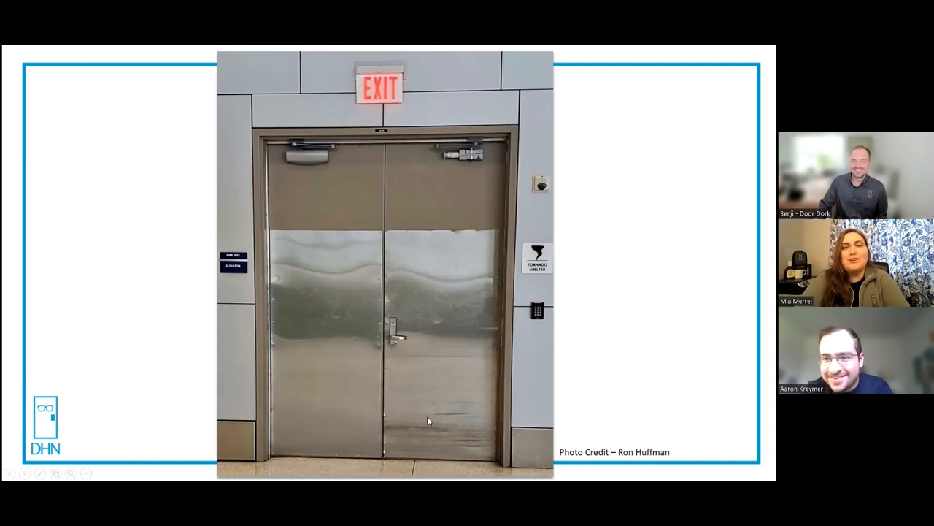
{"action": "mouse_move", "coordinate": [331, 278]}
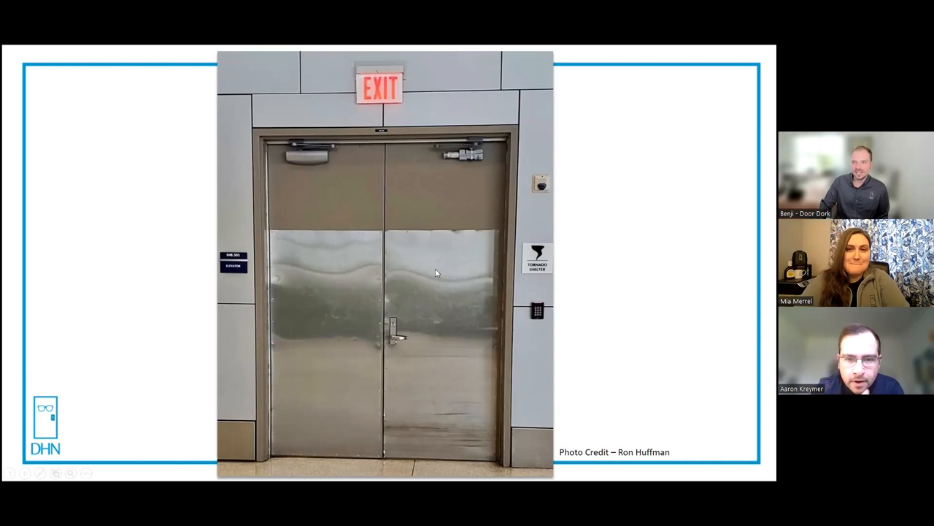
{"action": "mouse_move", "coordinate": [311, 345]}
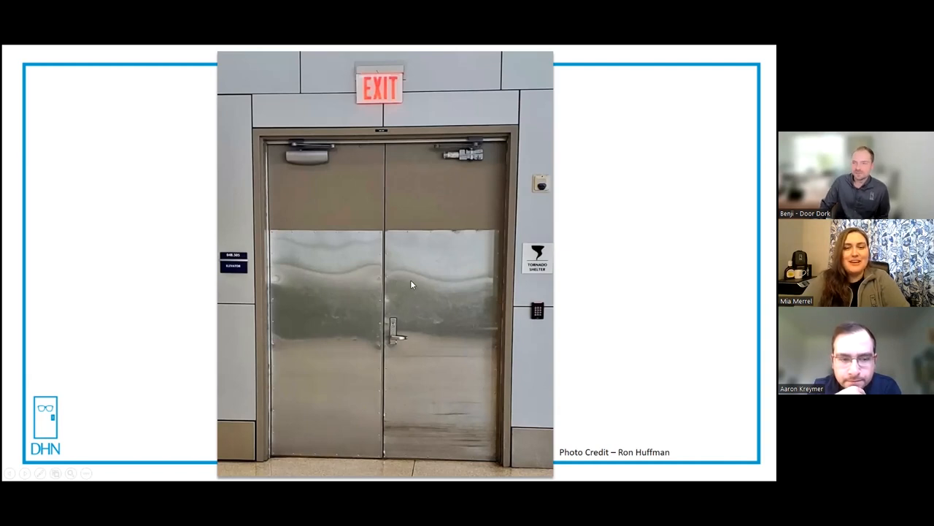
{"action": "mouse_move", "coordinate": [245, 184]}
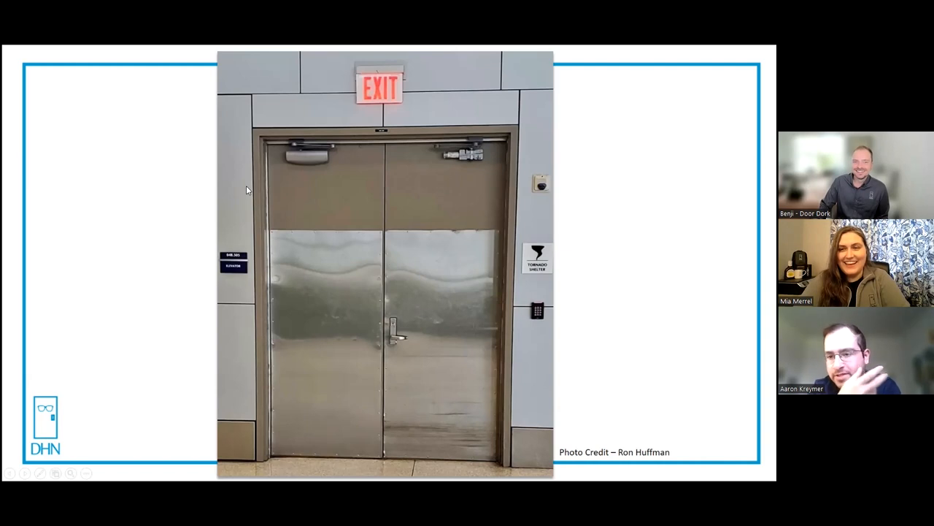
{"action": "mouse_move", "coordinate": [327, 326]}
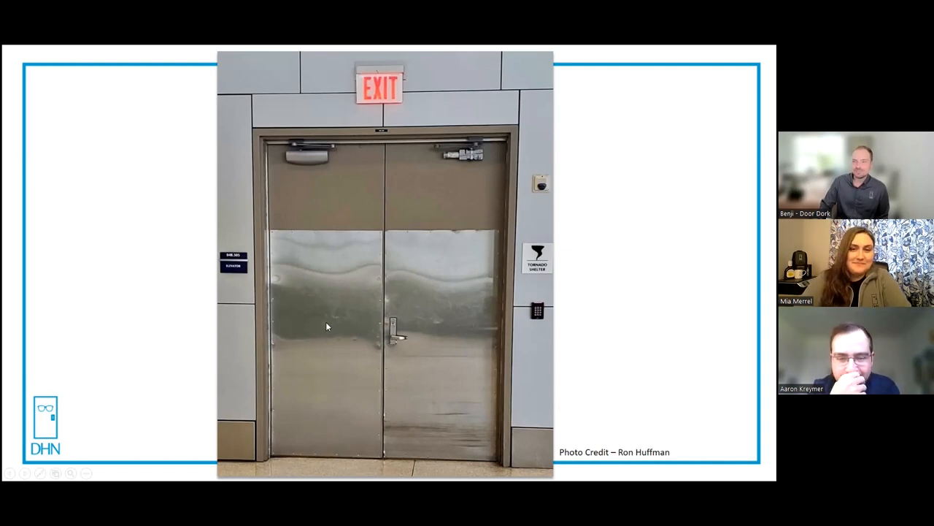
{"action": "mouse_move", "coordinate": [178, 224]}
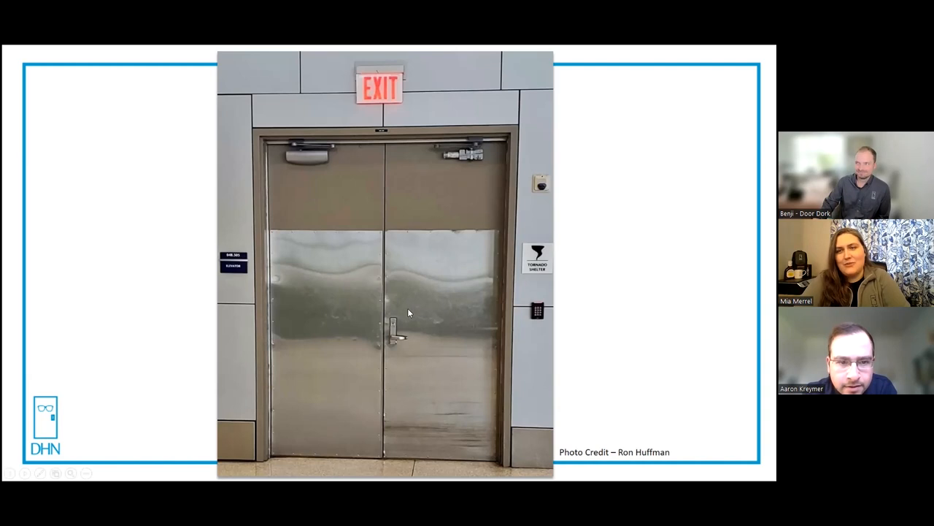
{"action": "mouse_move", "coordinate": [410, 324]}
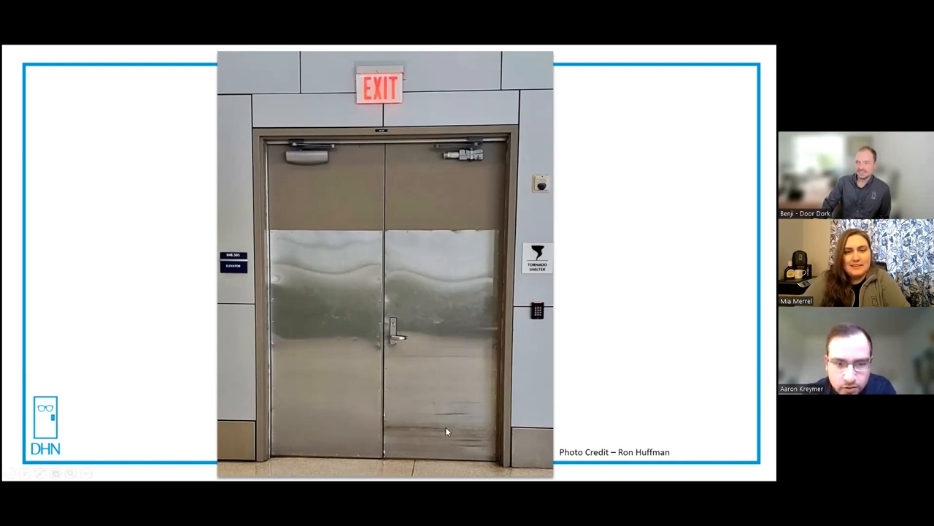
{"action": "mouse_move", "coordinate": [402, 106]}
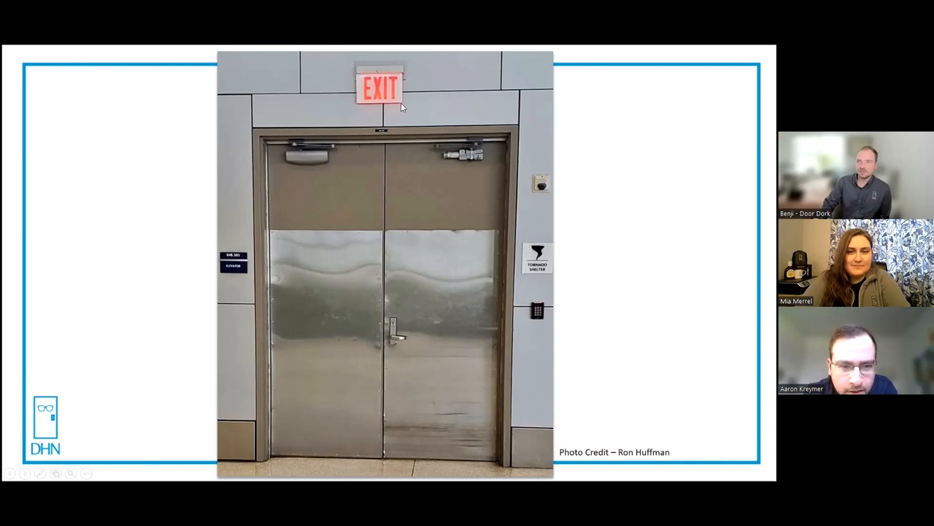
{"action": "mouse_move", "coordinate": [589, 327]}
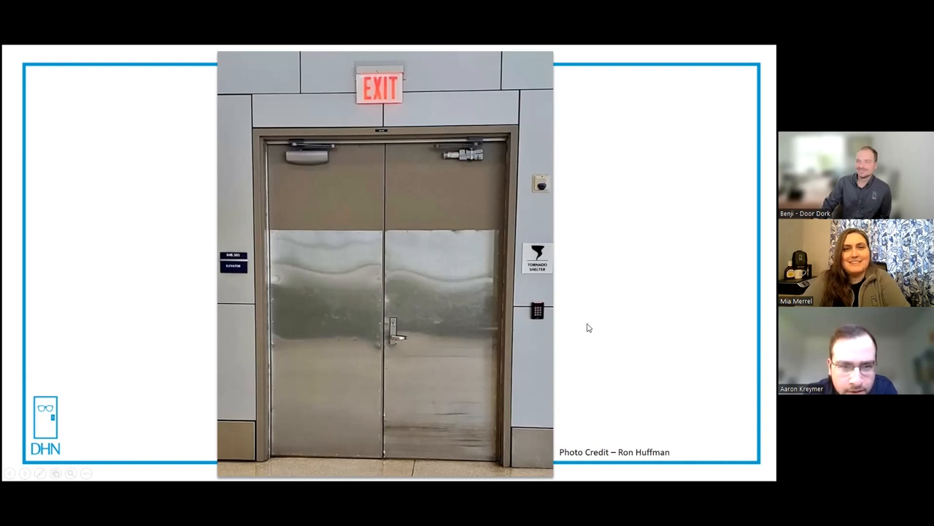
{"action": "mouse_move", "coordinate": [534, 288]}
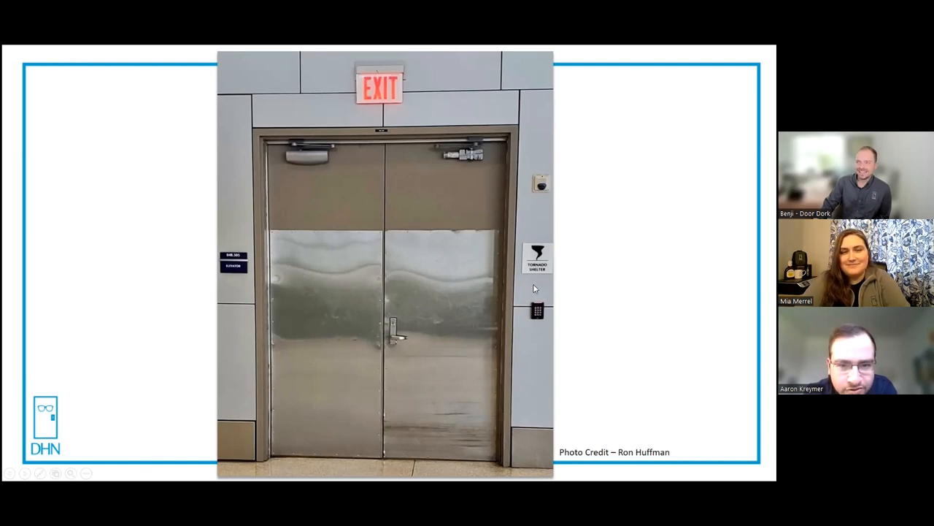
{"action": "mouse_move", "coordinate": [532, 276]}
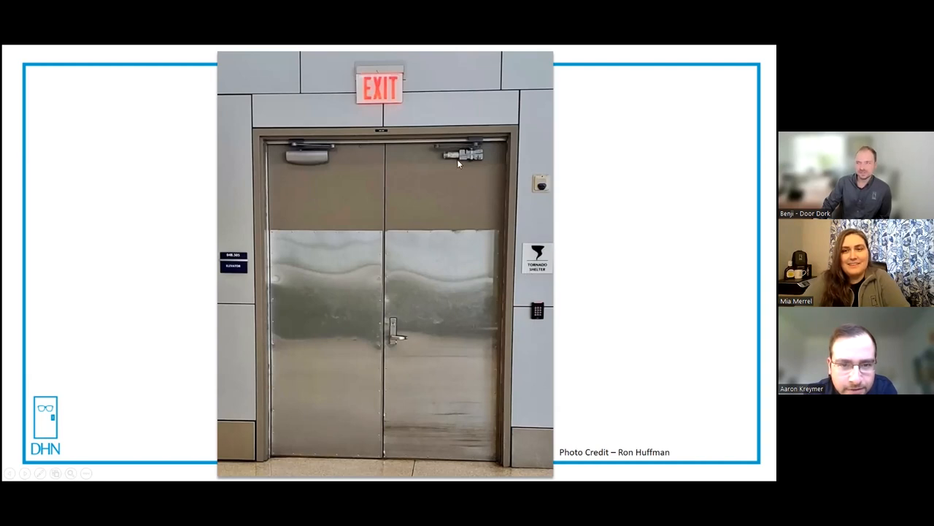
{"action": "mouse_move", "coordinate": [543, 281]}
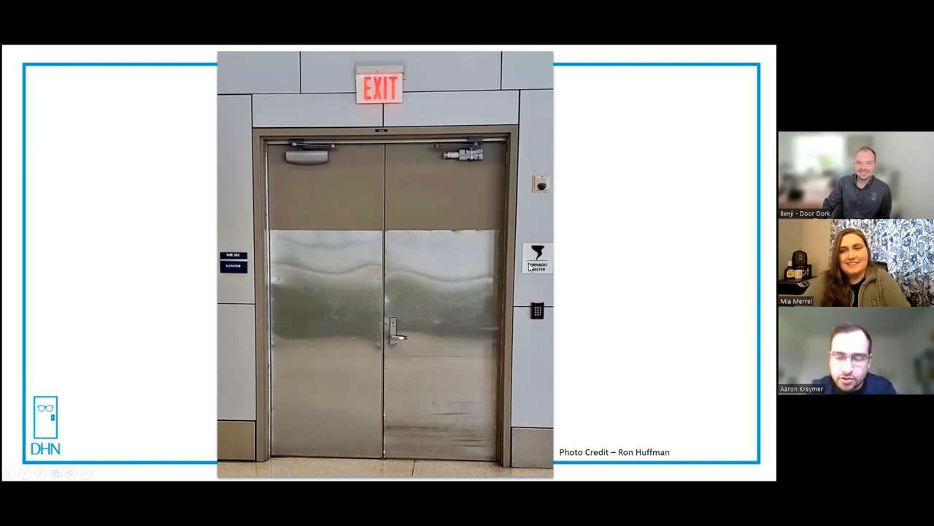
{"action": "mouse_move", "coordinate": [389, 100]}
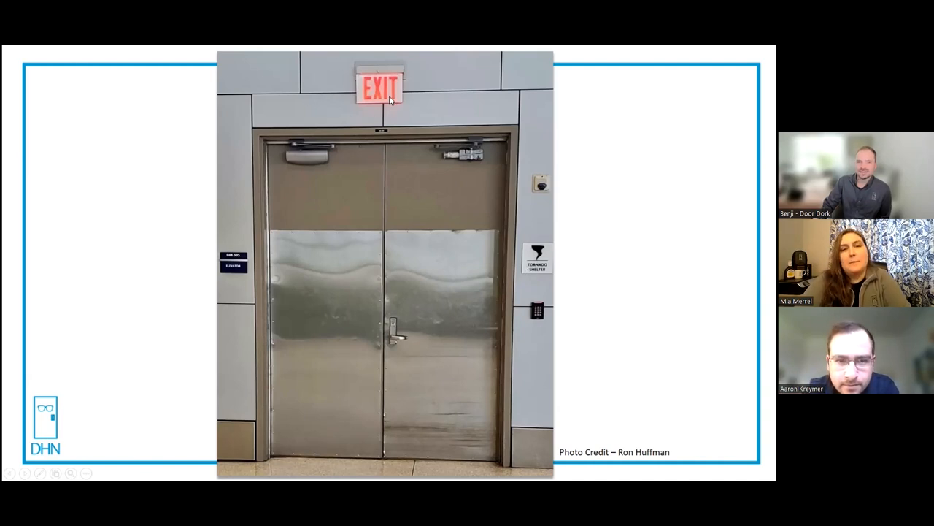
{"action": "mouse_move", "coordinate": [390, 343]}
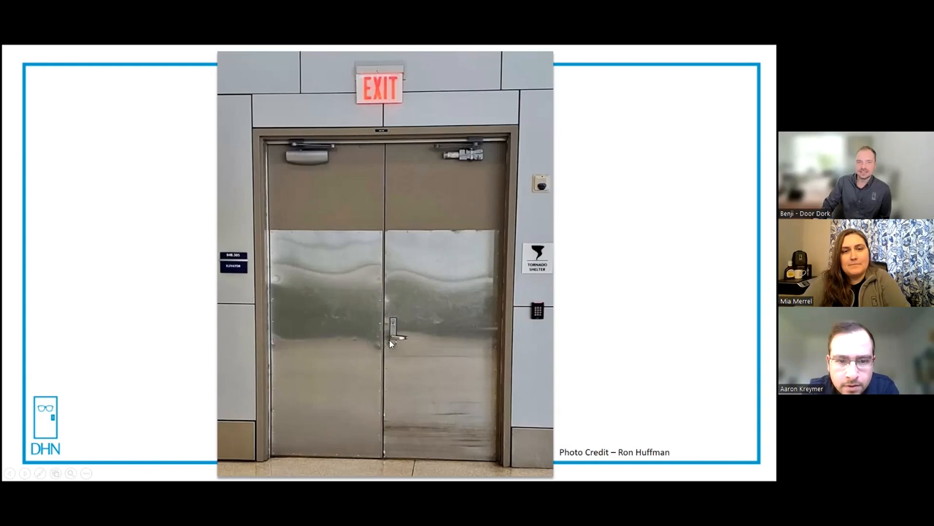
{"action": "mouse_move", "coordinate": [422, 314]}
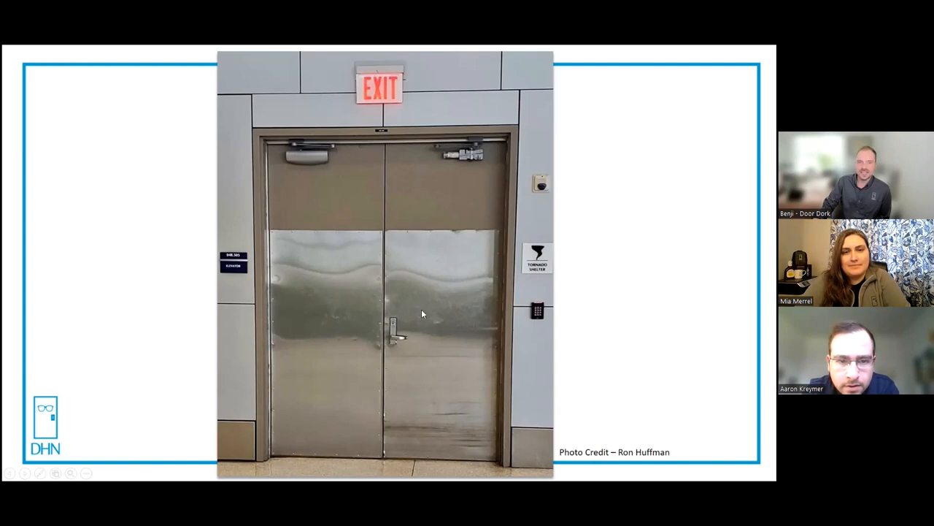
{"action": "mouse_move", "coordinate": [394, 371]}
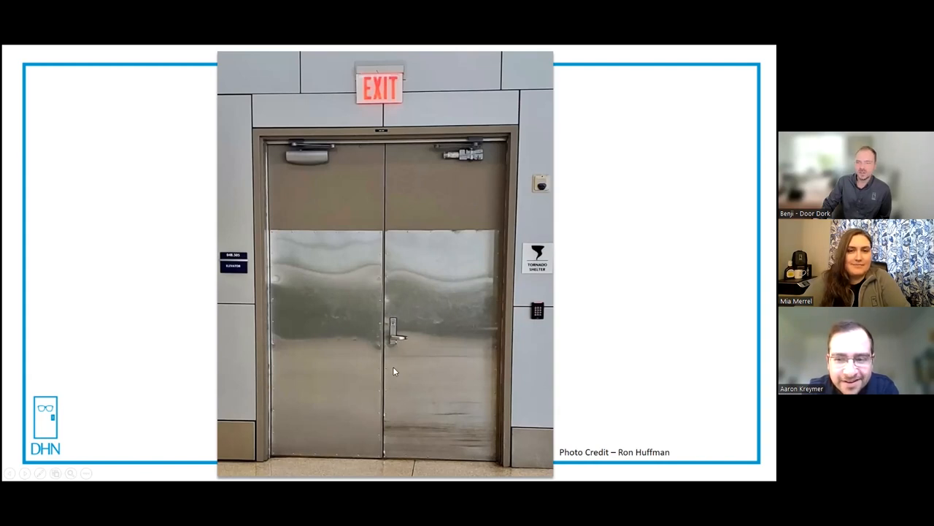
{"action": "mouse_move", "coordinate": [533, 287]}
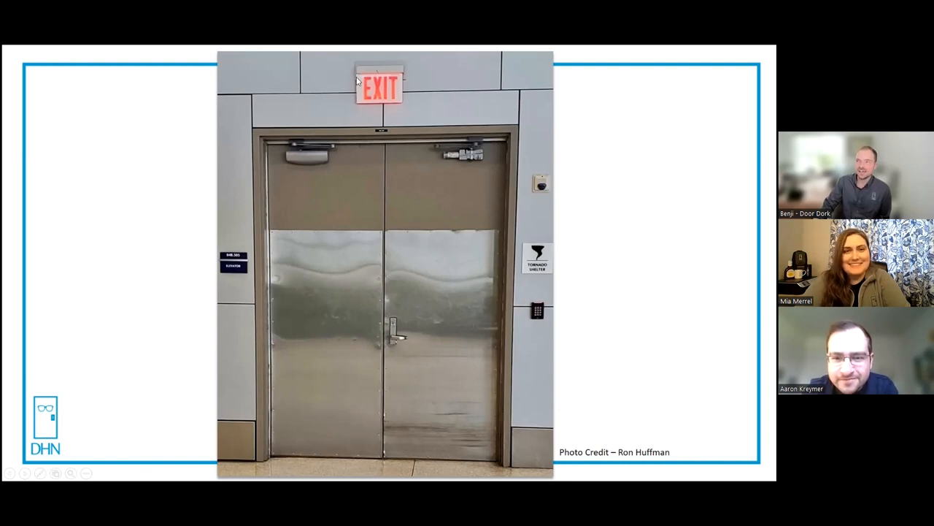
{"action": "mouse_move", "coordinate": [408, 154]}
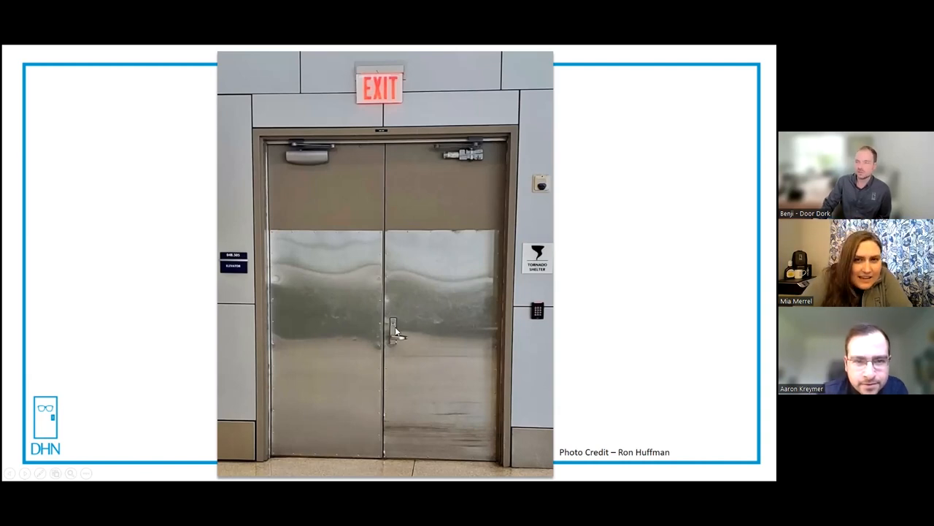
{"action": "mouse_move", "coordinate": [448, 332]}
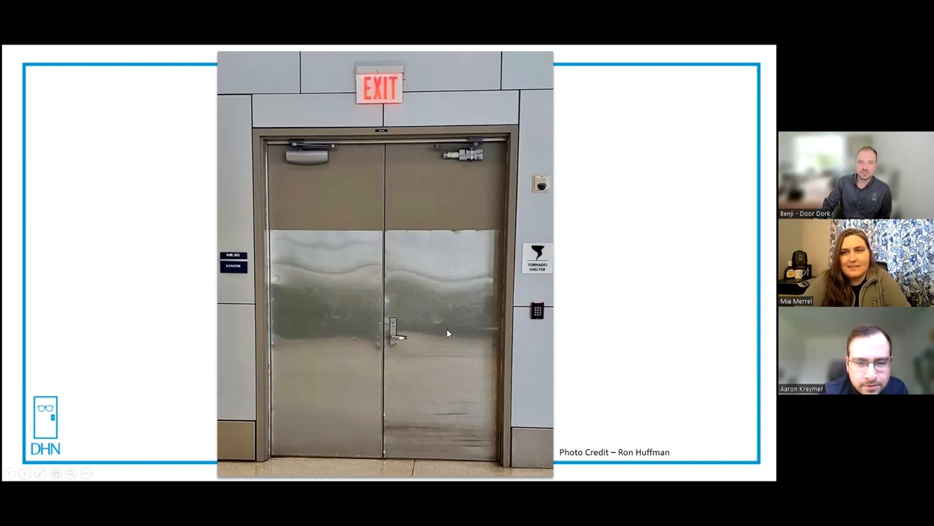
{"action": "mouse_move", "coordinate": [541, 365]}
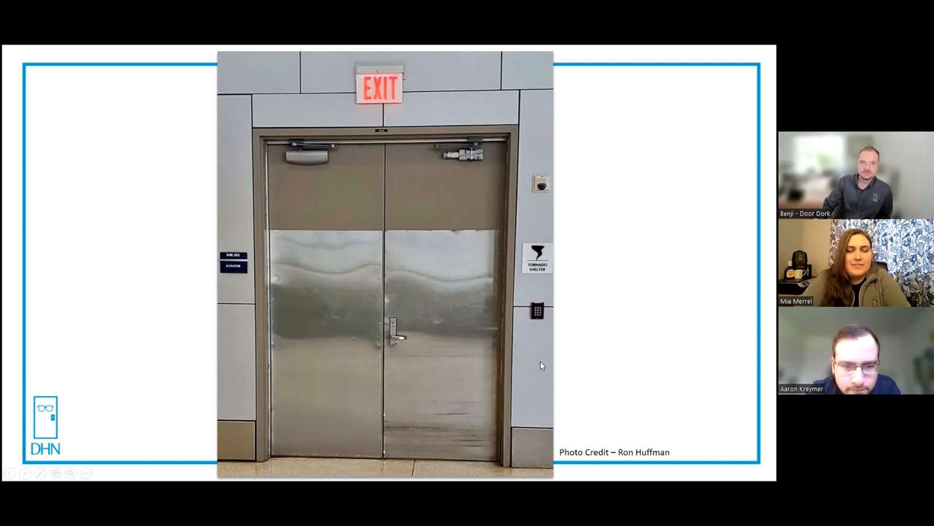
{"action": "mouse_move", "coordinate": [217, 254]}
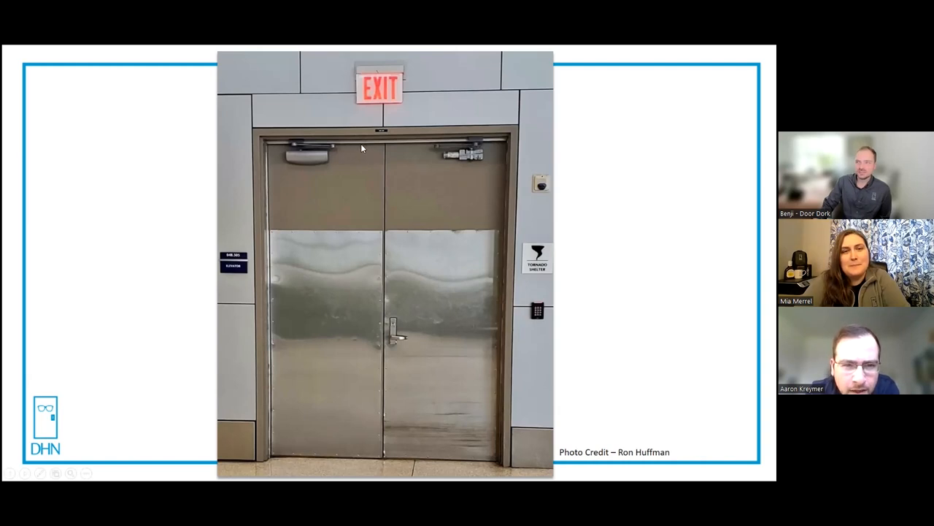
{"action": "mouse_move", "coordinate": [367, 149]}
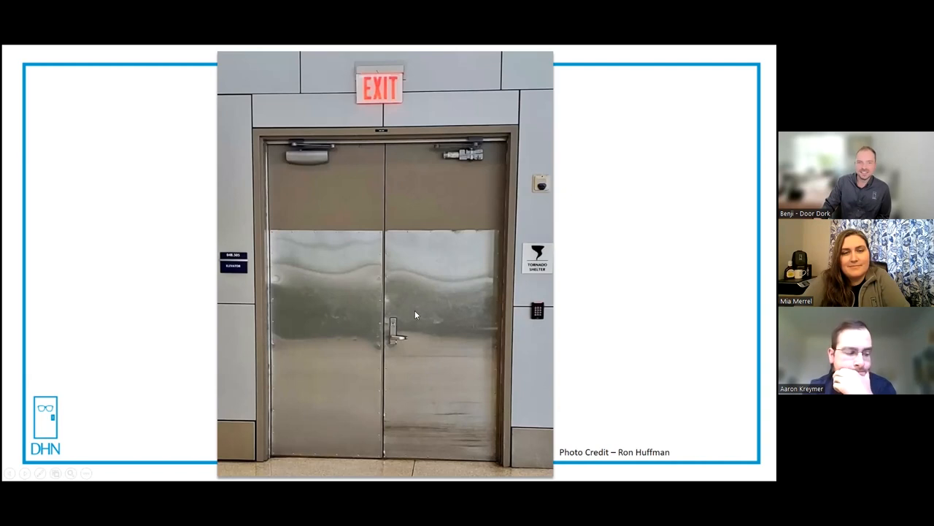
{"action": "mouse_move", "coordinate": [518, 347]}
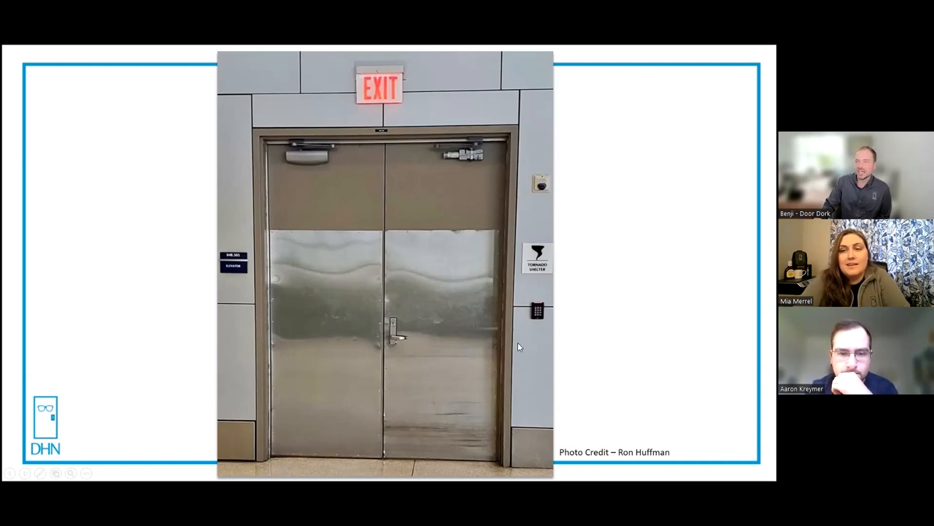
{"action": "mouse_move", "coordinate": [426, 341]}
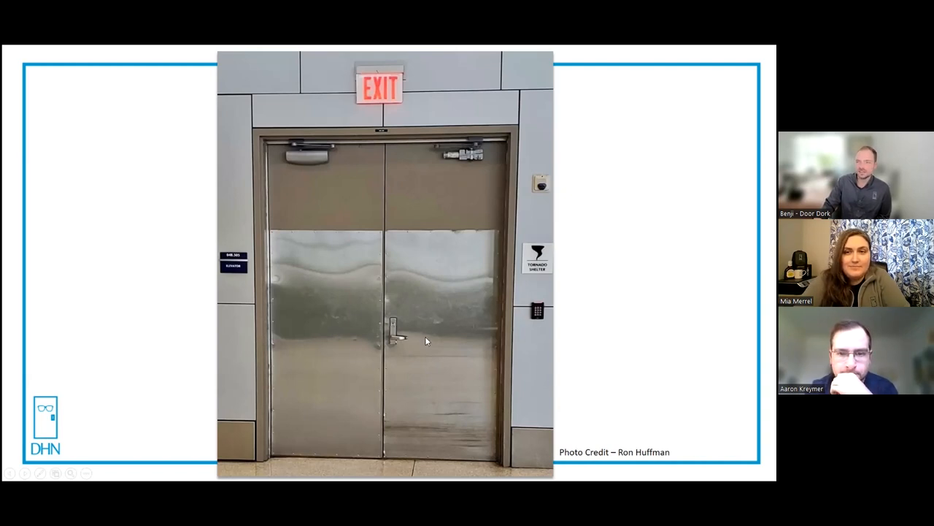
{"action": "mouse_move", "coordinate": [544, 357]}
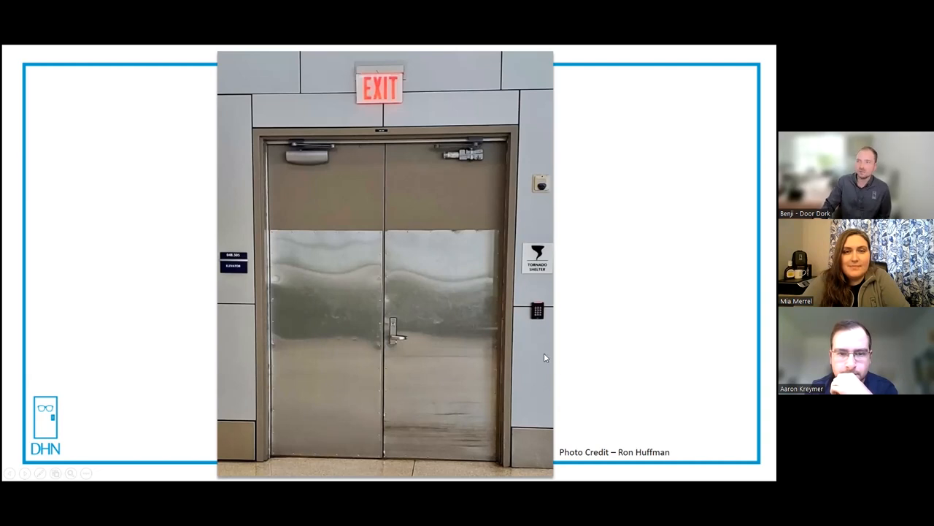
{"action": "mouse_move", "coordinate": [326, 178]}
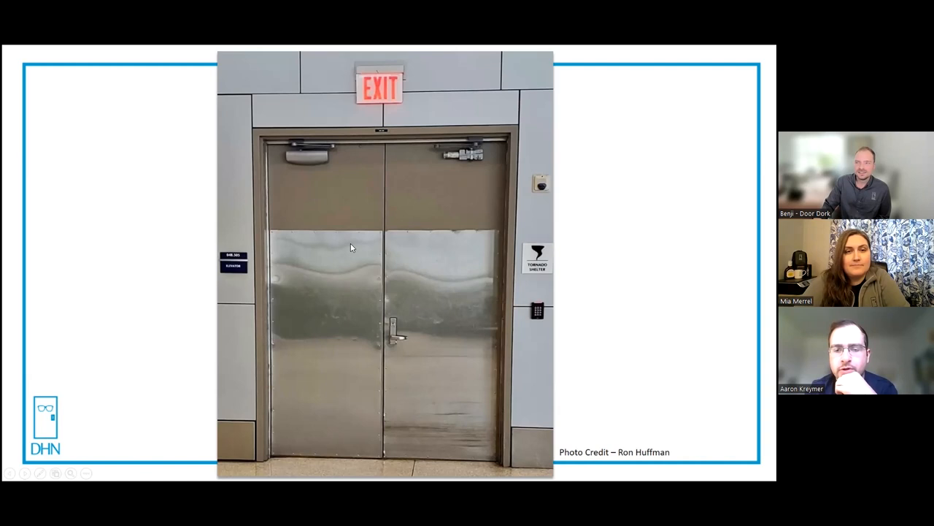
{"action": "mouse_move", "coordinate": [543, 188]}
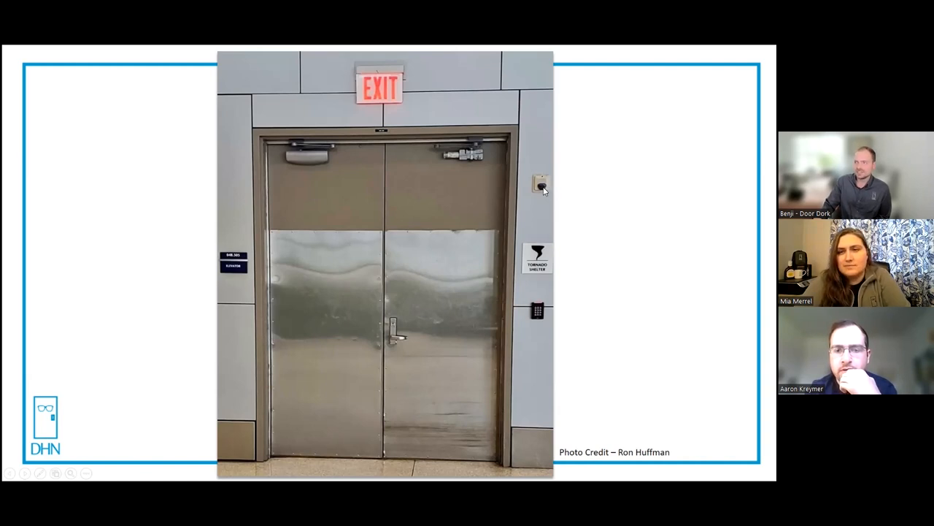
{"action": "mouse_move", "coordinate": [547, 191]}
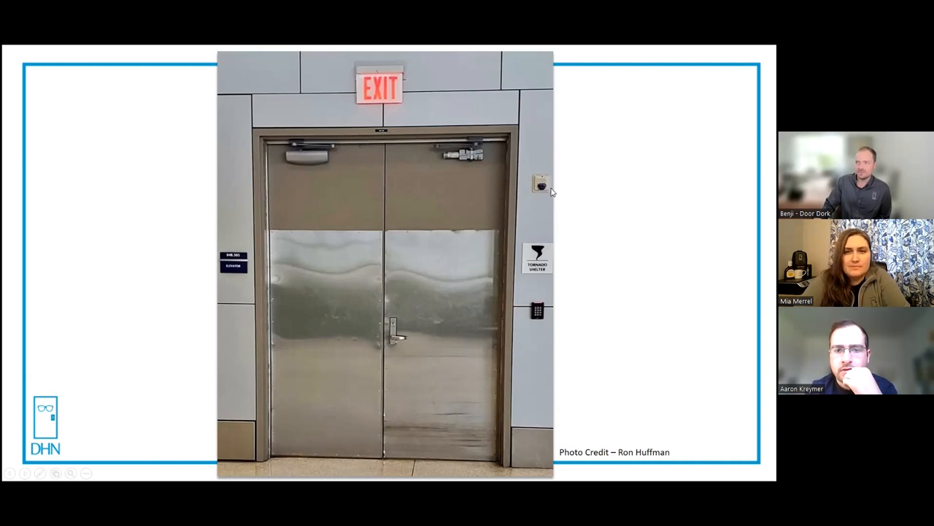
{"action": "mouse_move", "coordinate": [541, 189]}
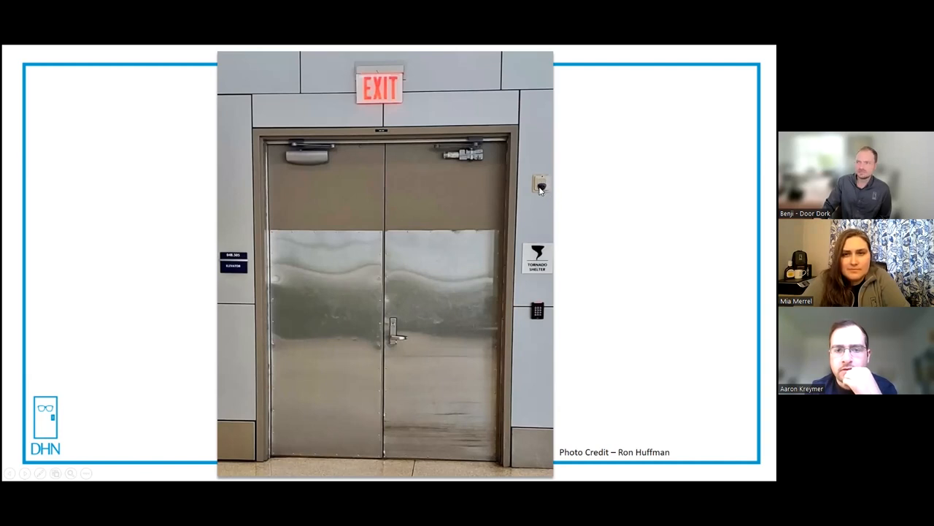
{"action": "mouse_move", "coordinate": [544, 201]}
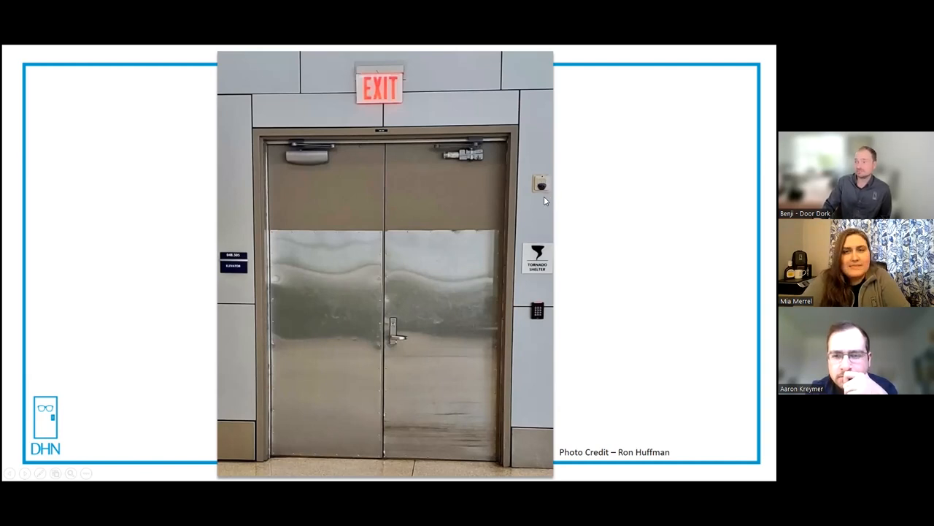
{"action": "mouse_move", "coordinate": [538, 201]}
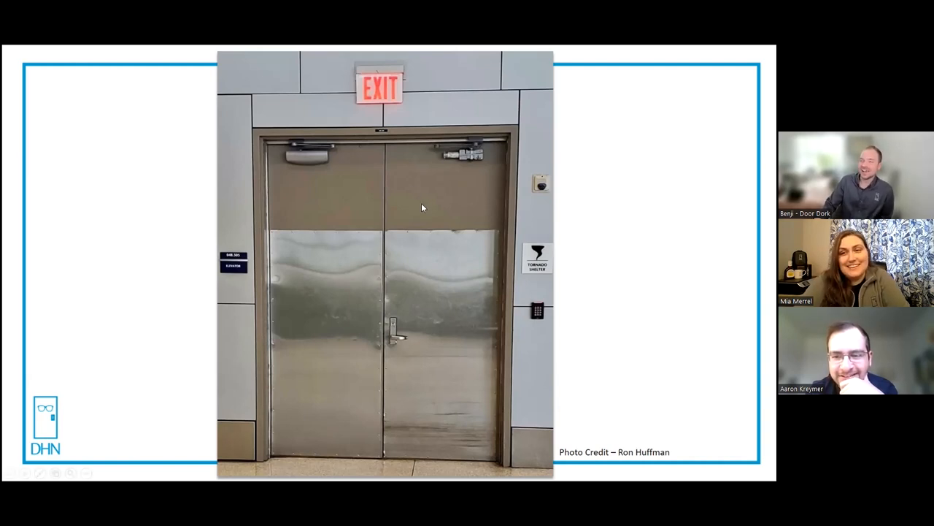
{"action": "mouse_move", "coordinate": [416, 225]}
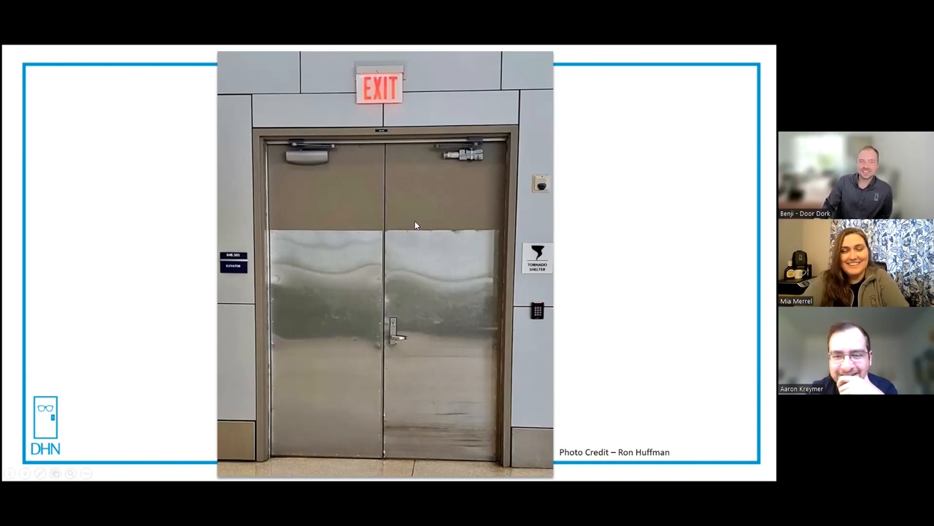
{"action": "mouse_move", "coordinate": [402, 174]}
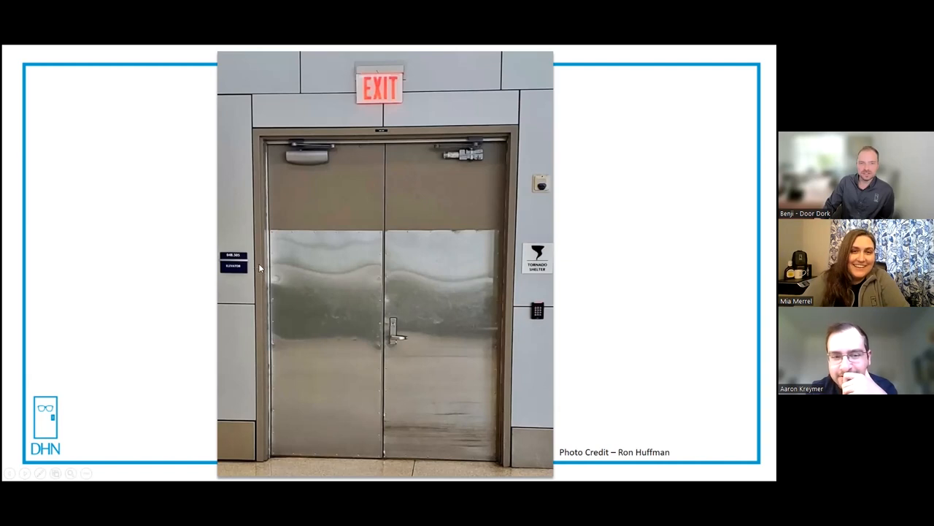
{"action": "mouse_move", "coordinate": [522, 294]}
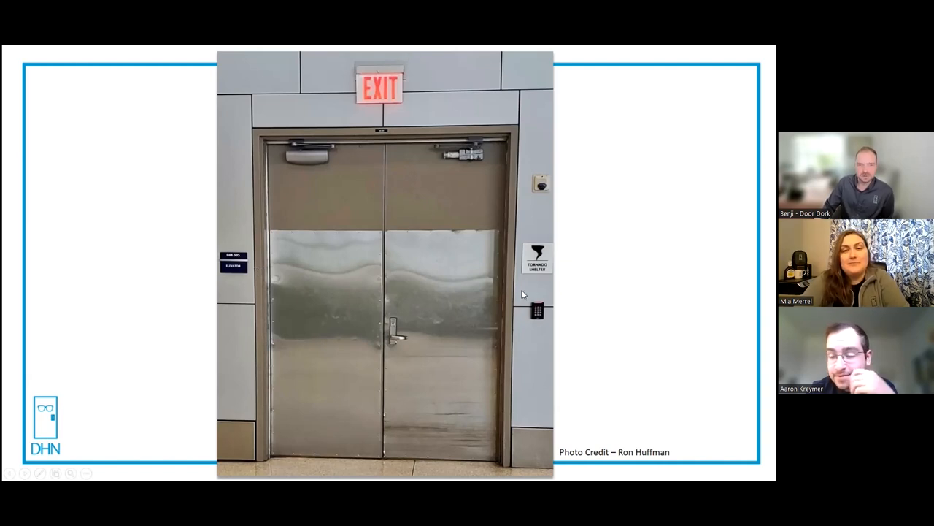
{"action": "mouse_move", "coordinate": [471, 226]}
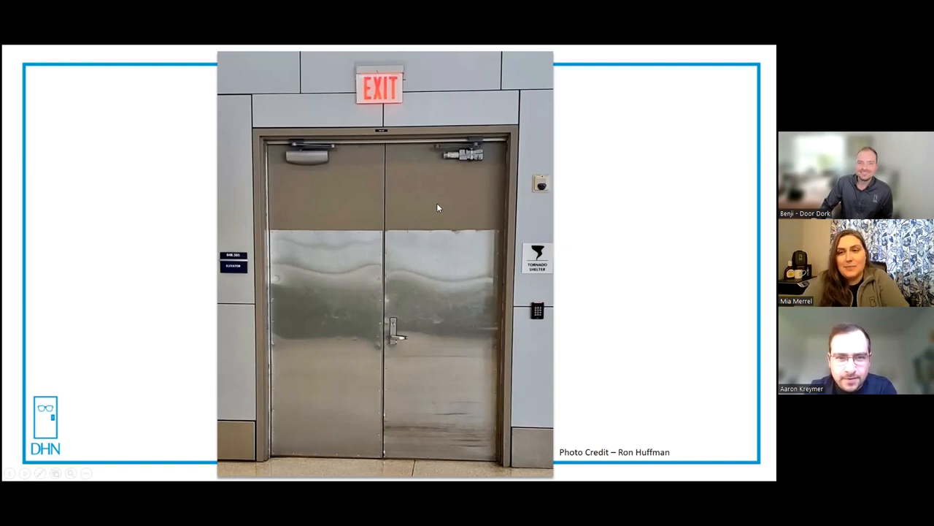
{"action": "mouse_move", "coordinate": [376, 179]}
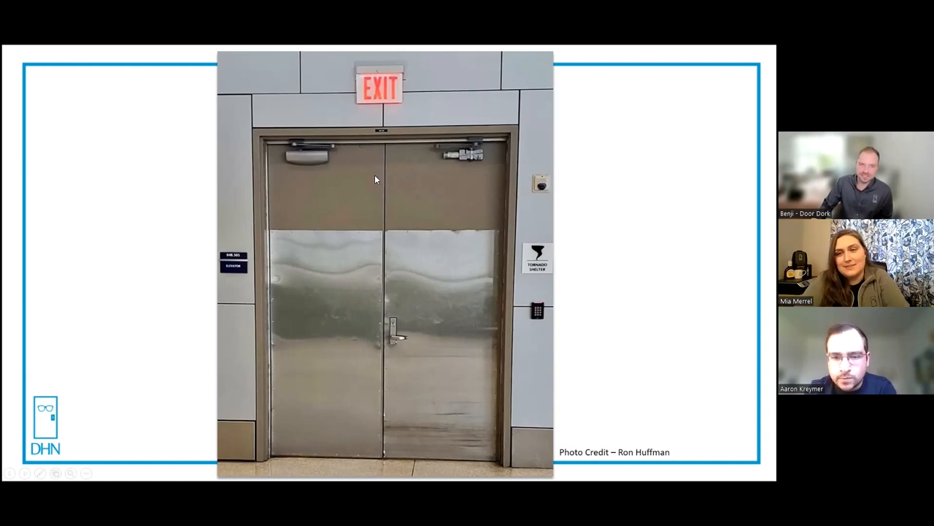
{"action": "mouse_move", "coordinate": [390, 330]}
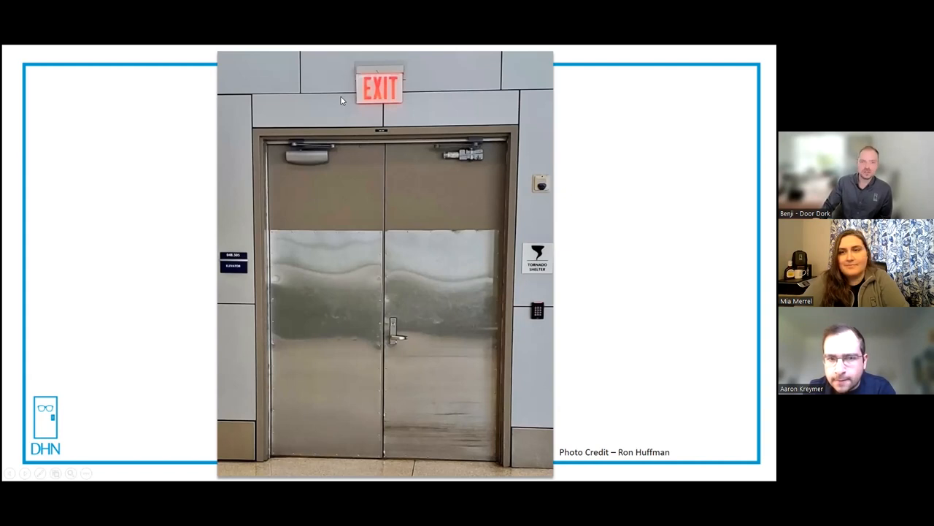
{"action": "mouse_move", "coordinate": [358, 186]}
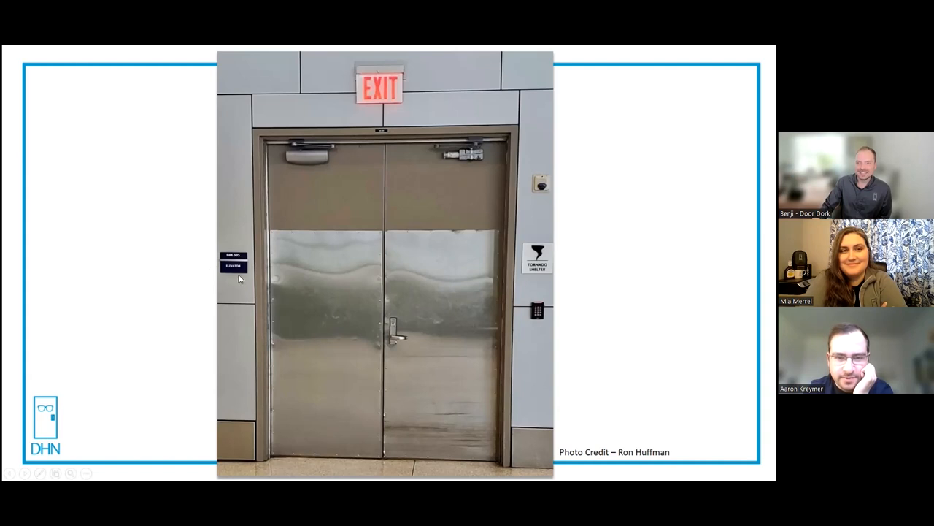
{"action": "mouse_move", "coordinate": [388, 292]}
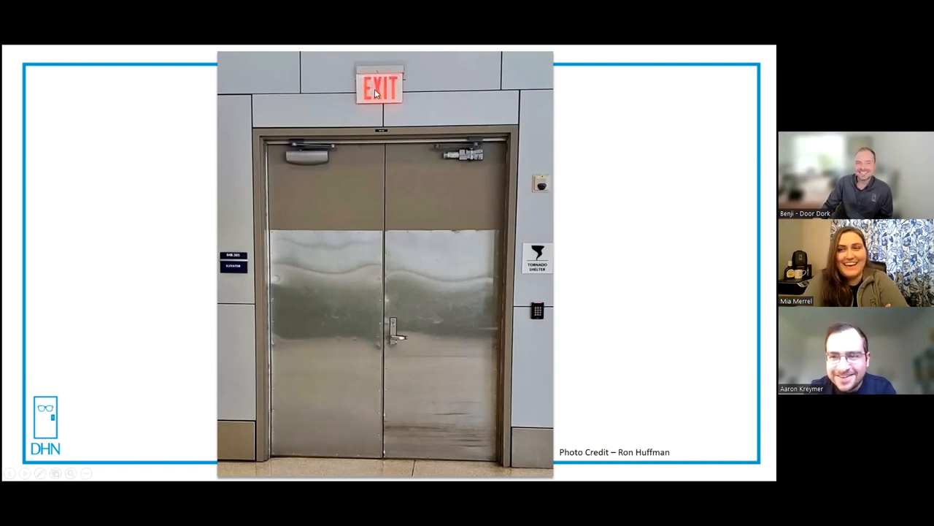
{"action": "mouse_move", "coordinate": [383, 129]}
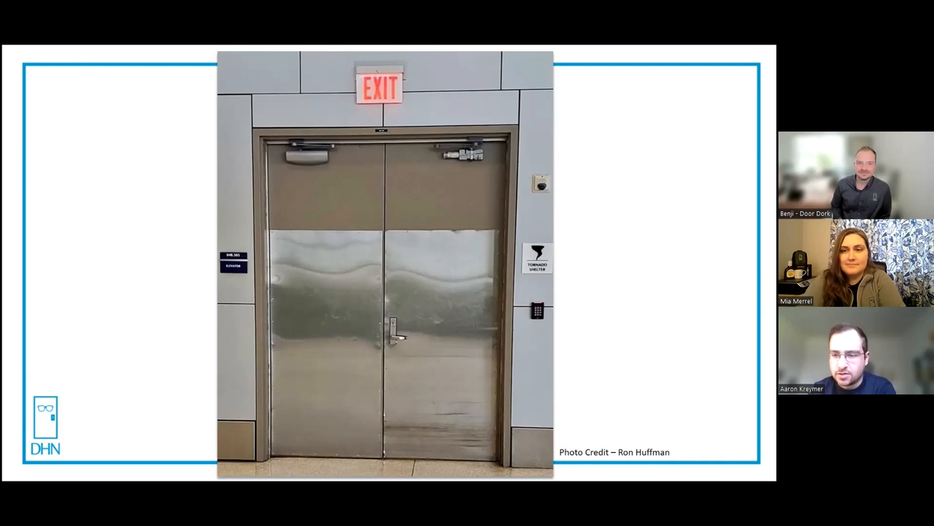
{"action": "mouse_move", "coordinate": [324, 82]}
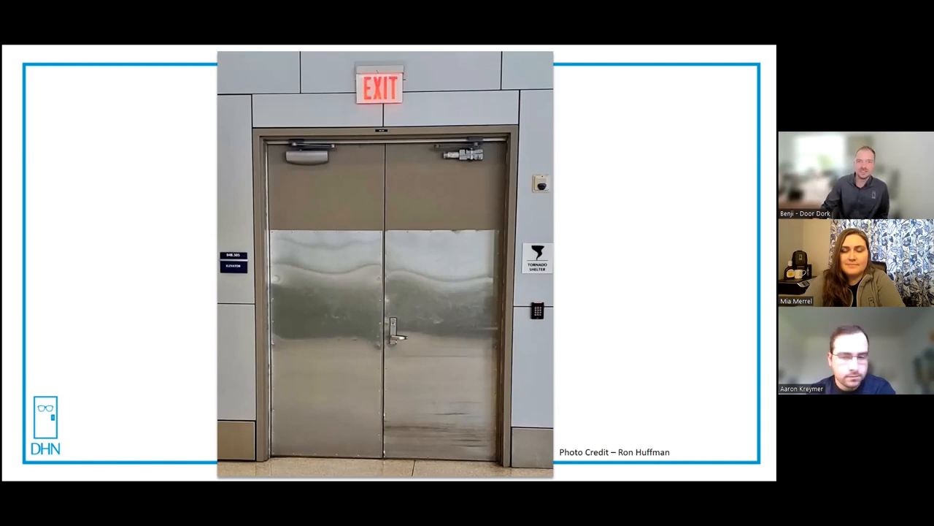
{"action": "mouse_move", "coordinate": [493, 57]}
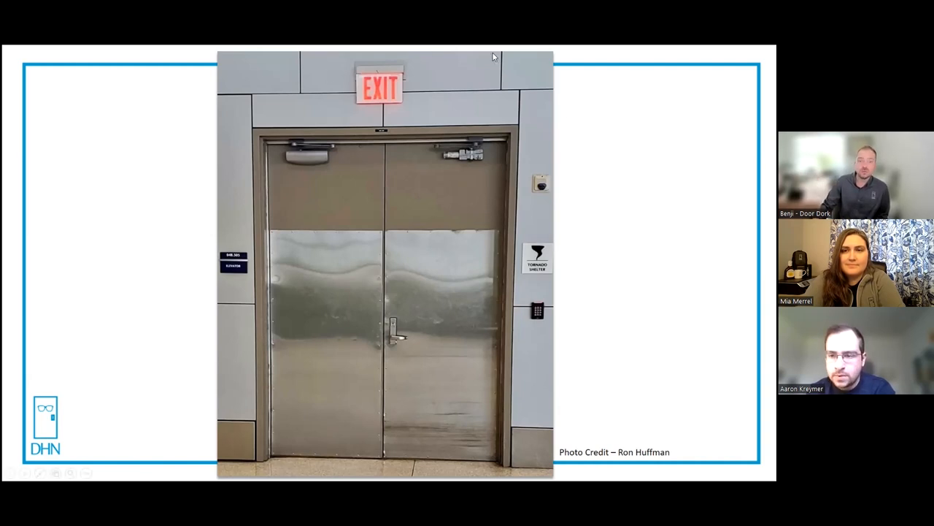
{"action": "mouse_move", "coordinate": [380, 96]}
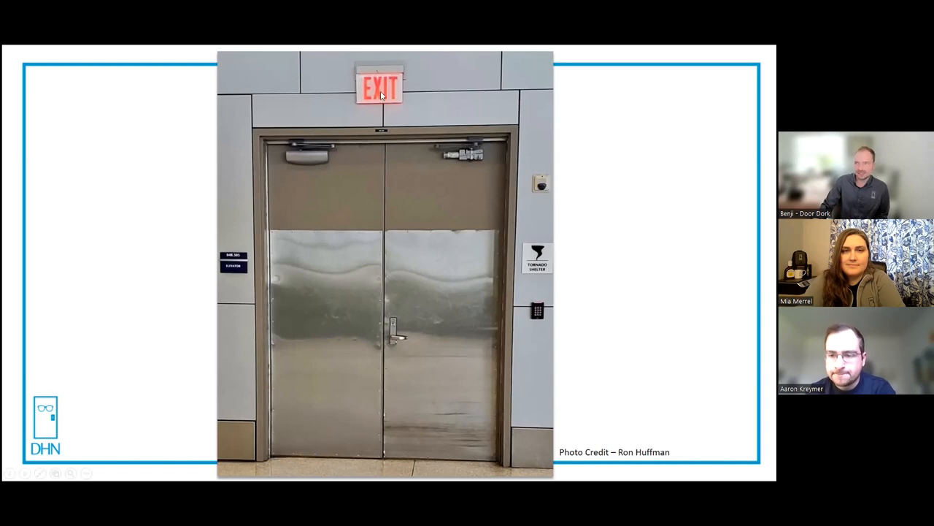